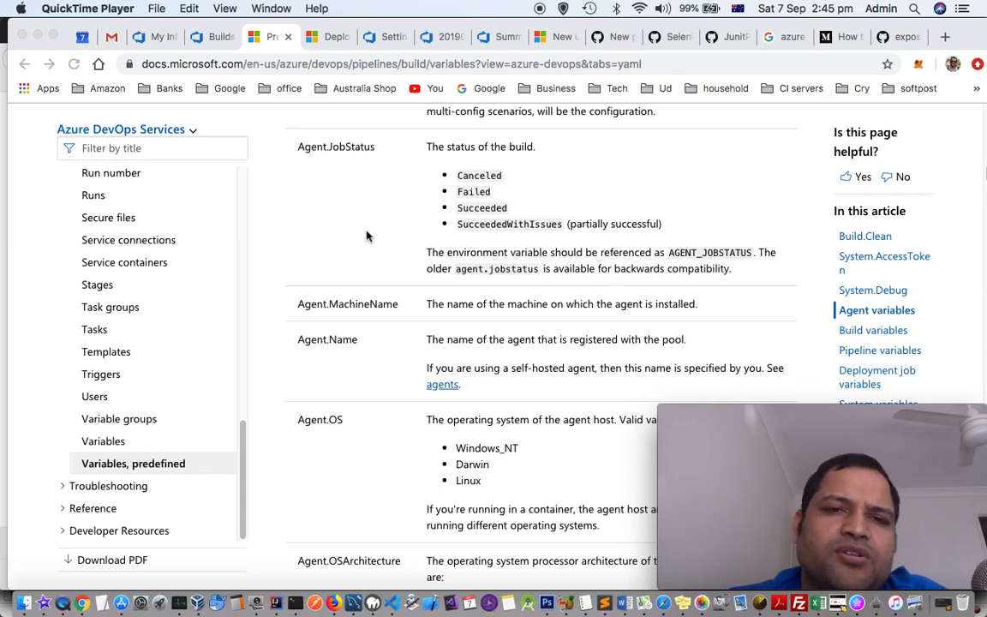
mouse_move(408, 156)
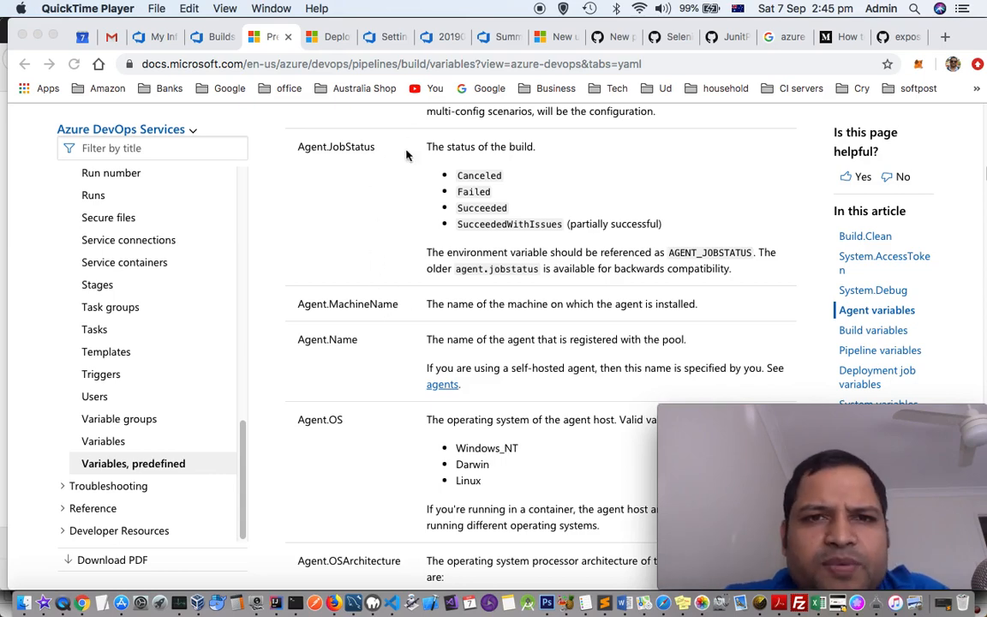
Scroll the predefined variables docs down through the Build variables table to Build.Repository.Name.
scroll(up, 3)
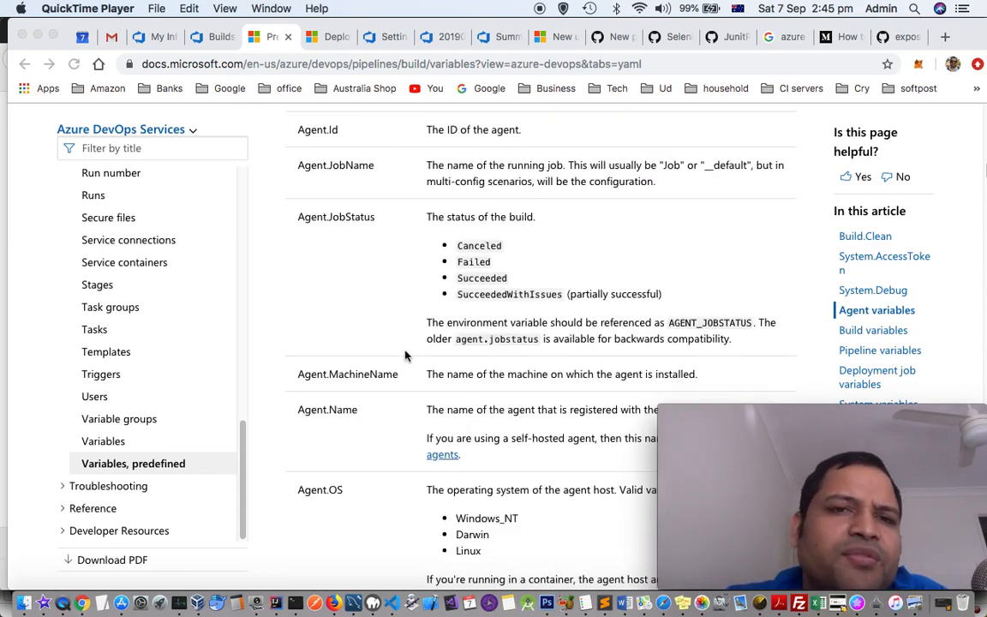
scroll(up, 3)
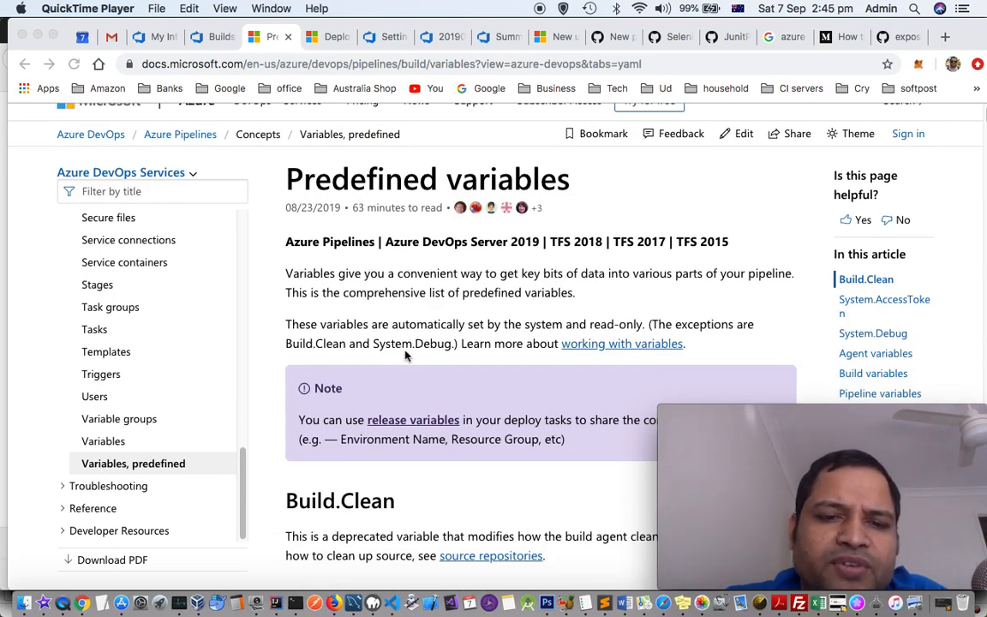
scroll(down, 3)
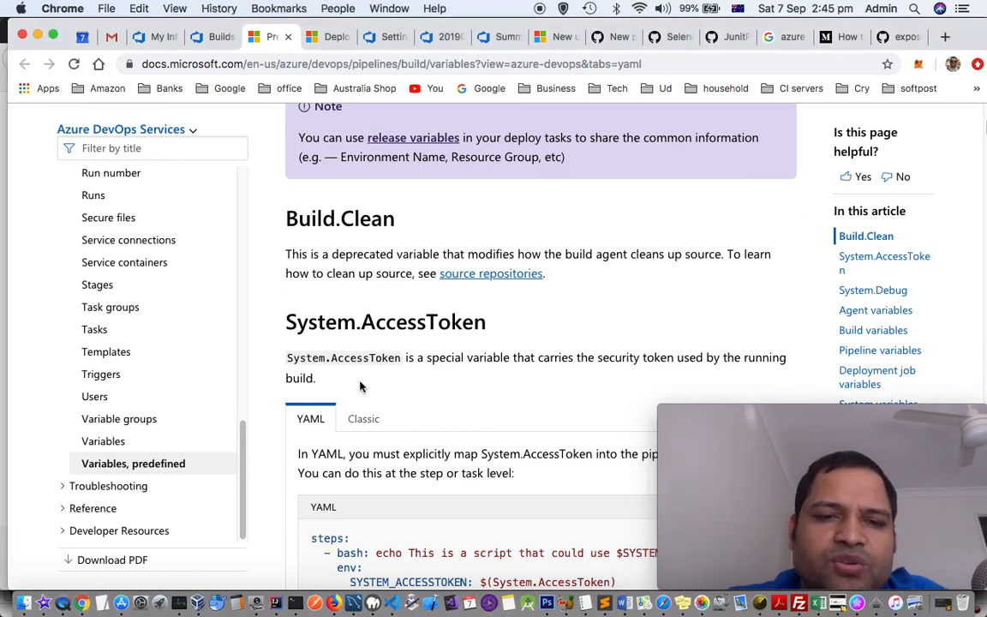
scroll(down, 3)
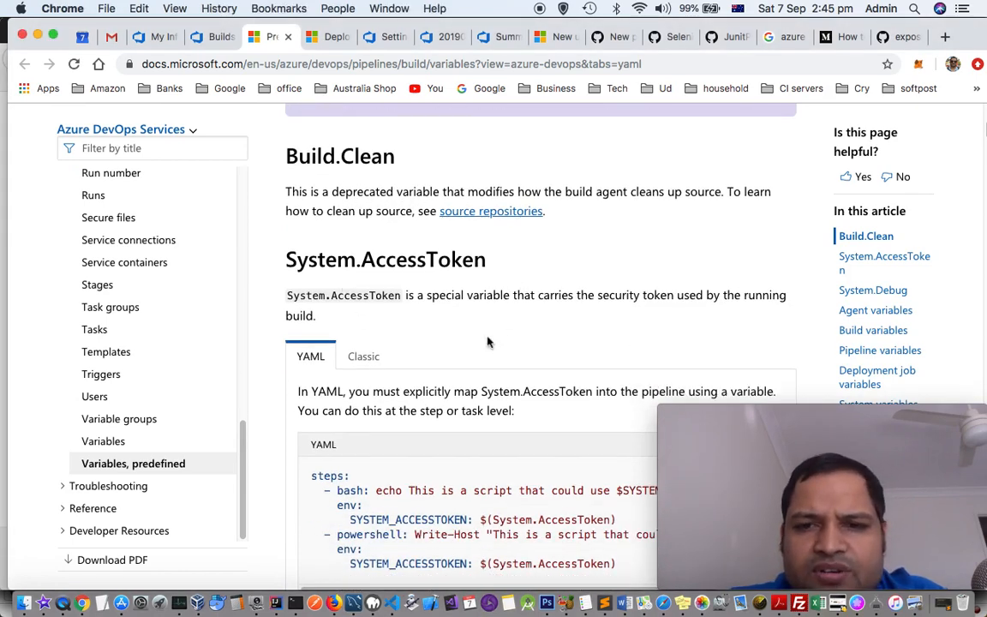
scroll(down, 3)
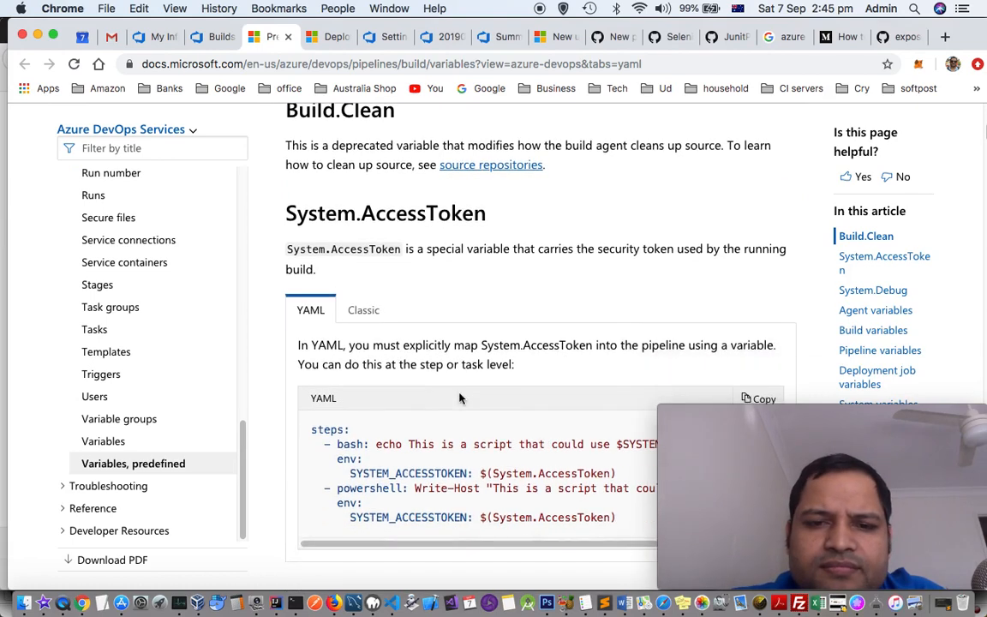
scroll(down, 3)
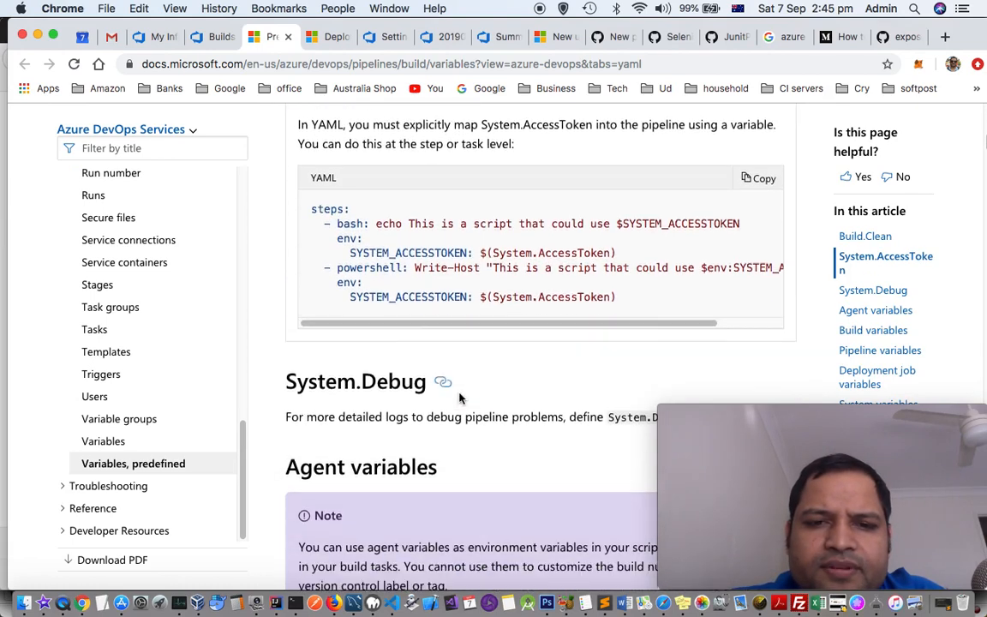
scroll(down, 3)
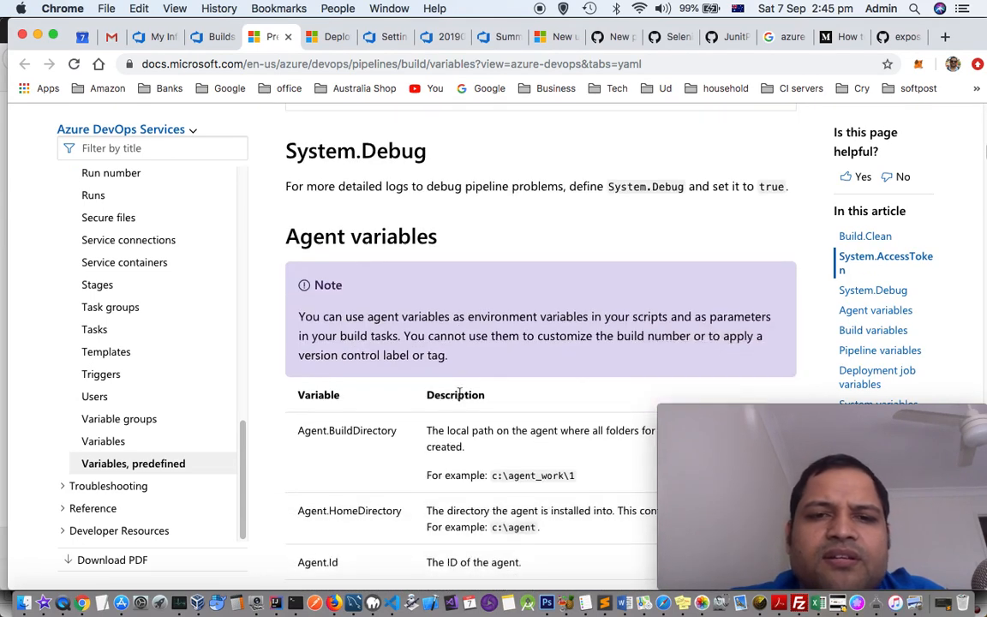
scroll(down, 3)
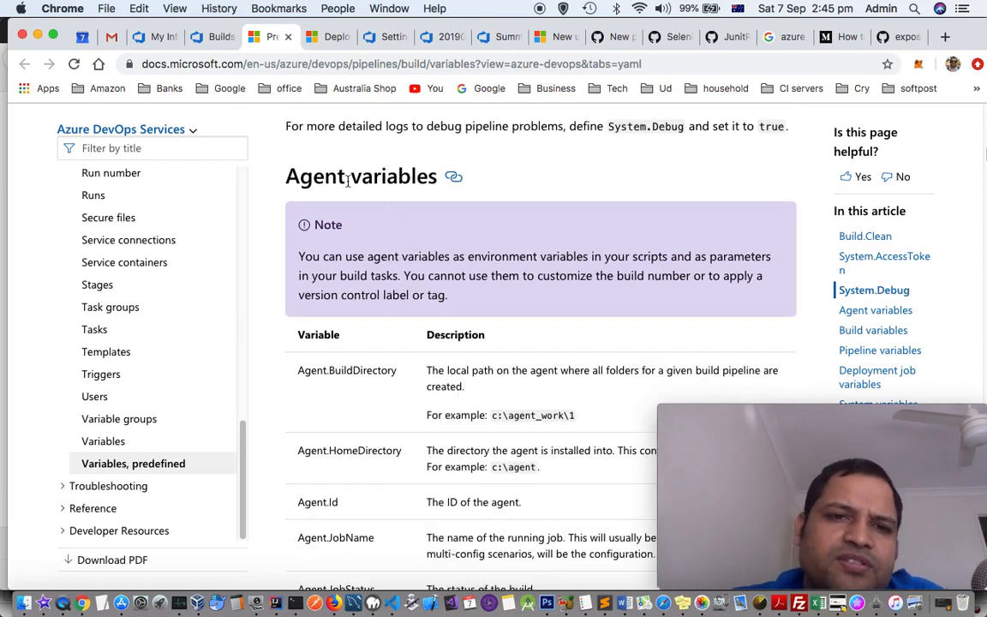
mouse_move(342, 182)
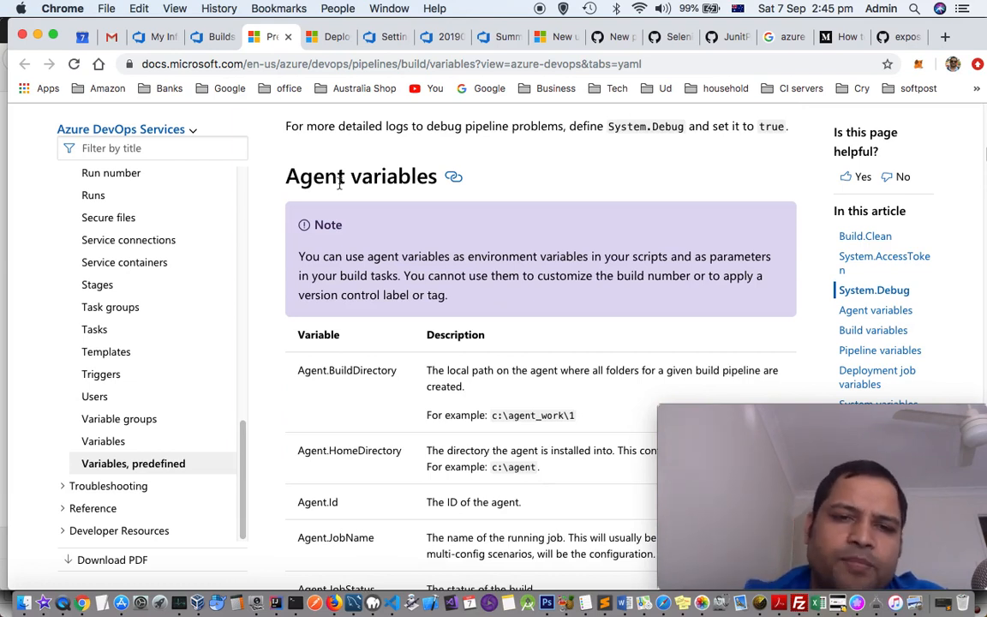
mouse_move(414, 336)
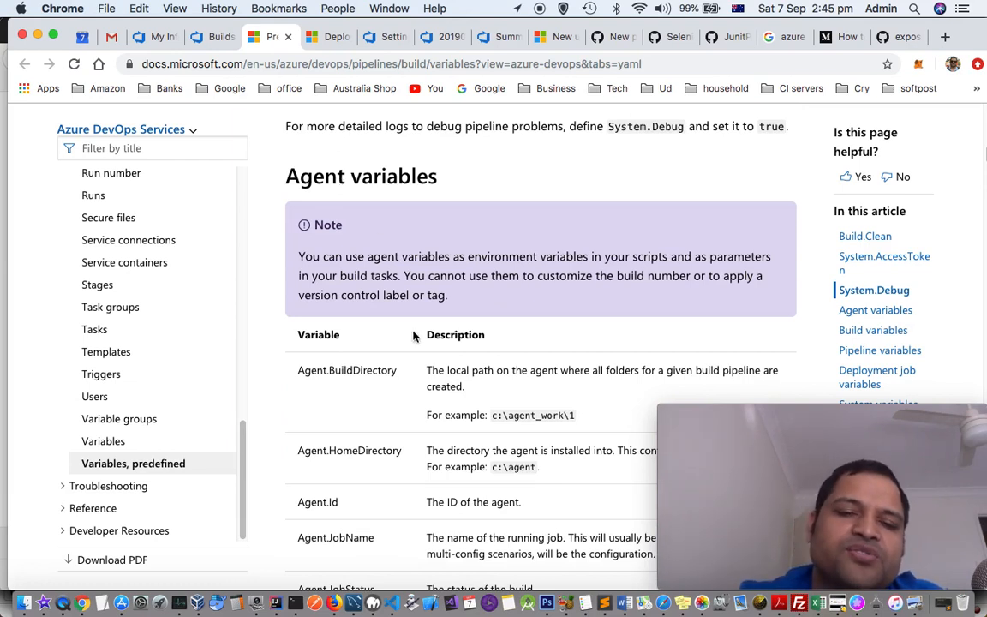
scroll(down, 3)
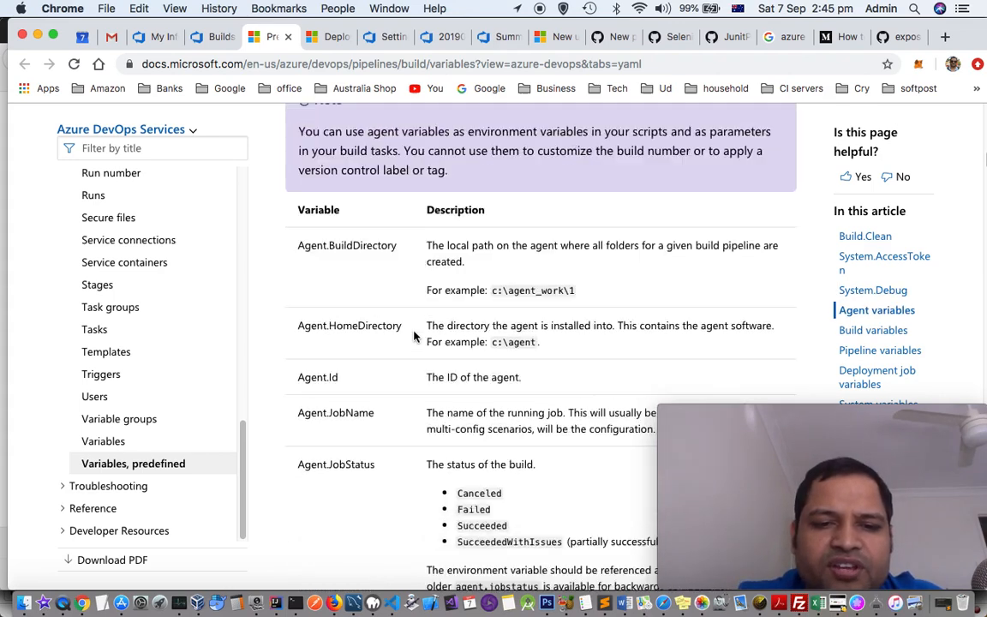
scroll(down, 3)
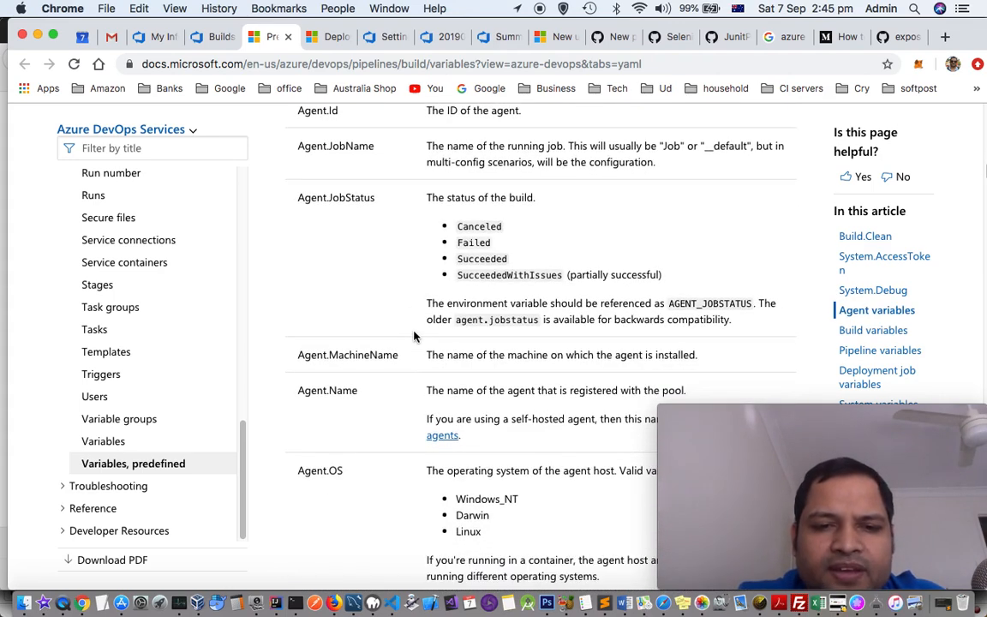
scroll(down, 3)
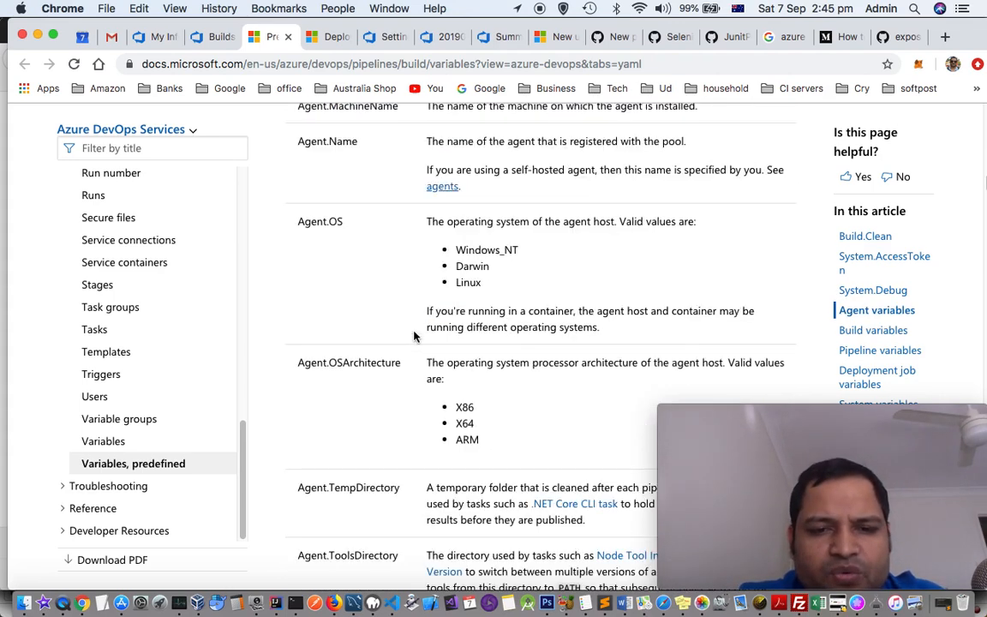
scroll(down, 3)
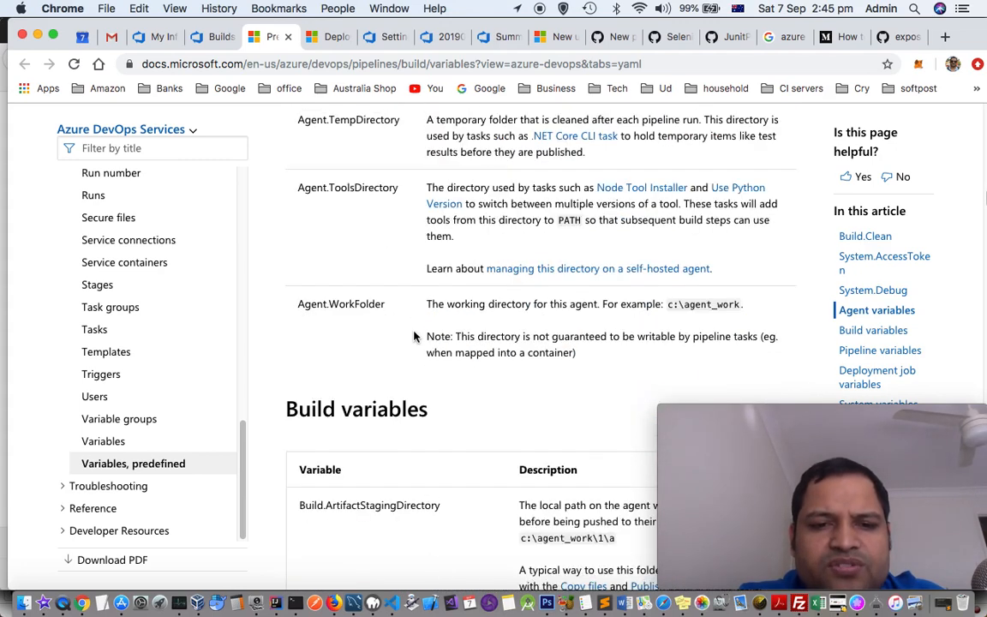
scroll(up, 3)
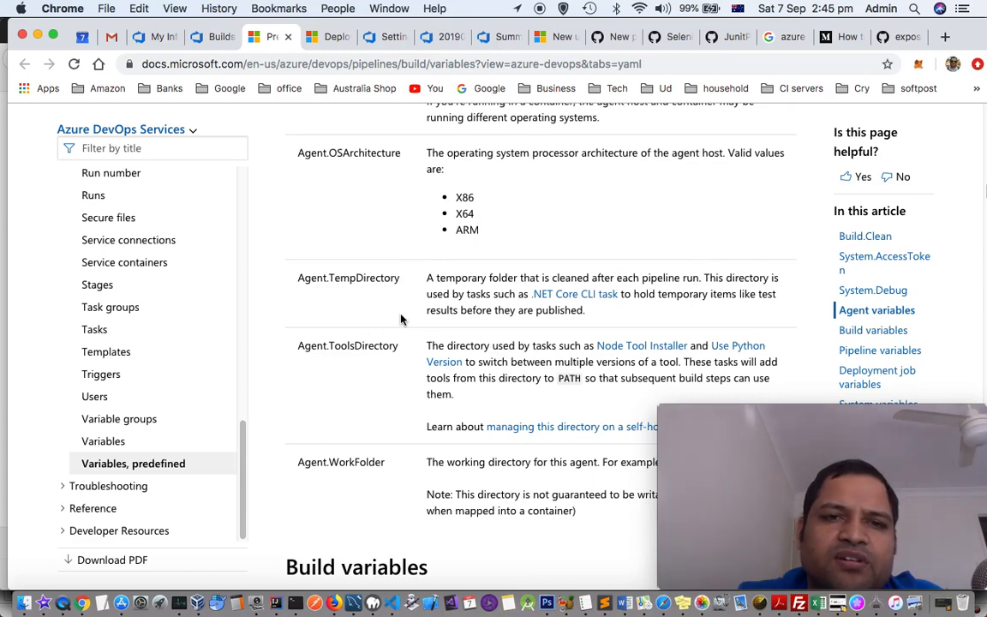
scroll(up, 3)
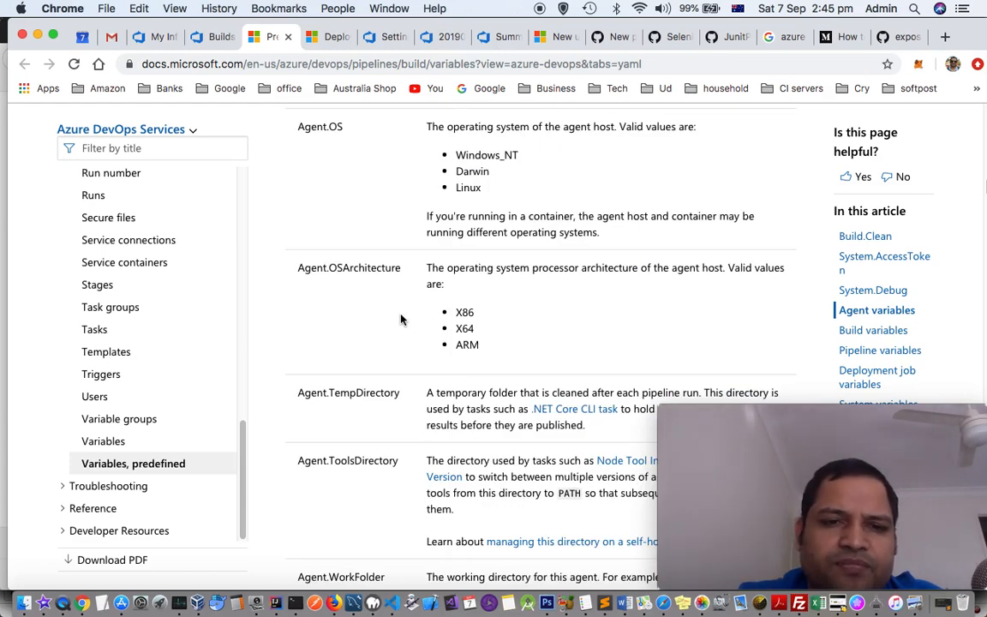
scroll(down, 3)
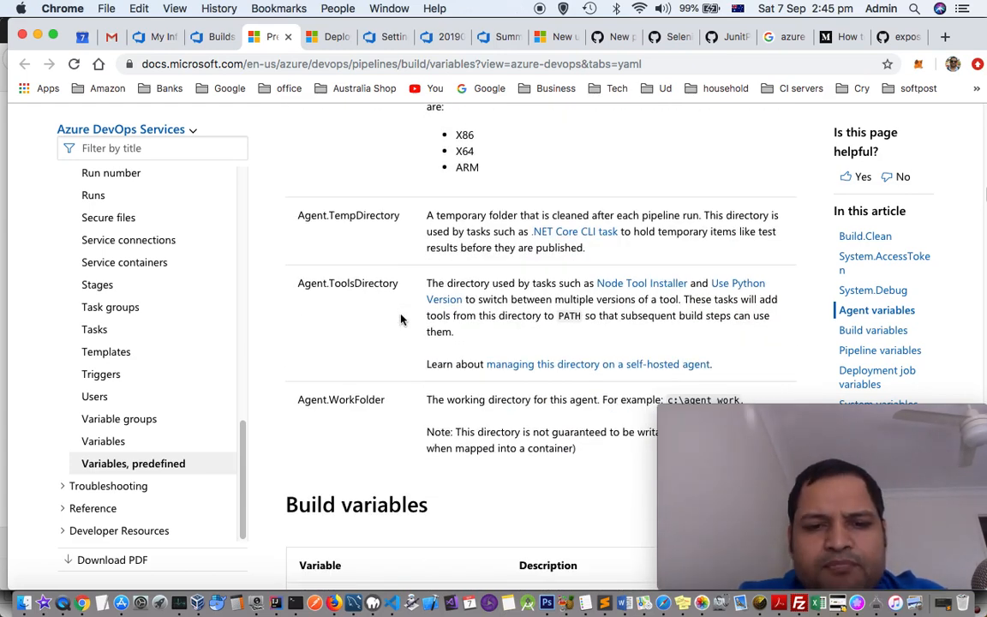
scroll(down, 3)
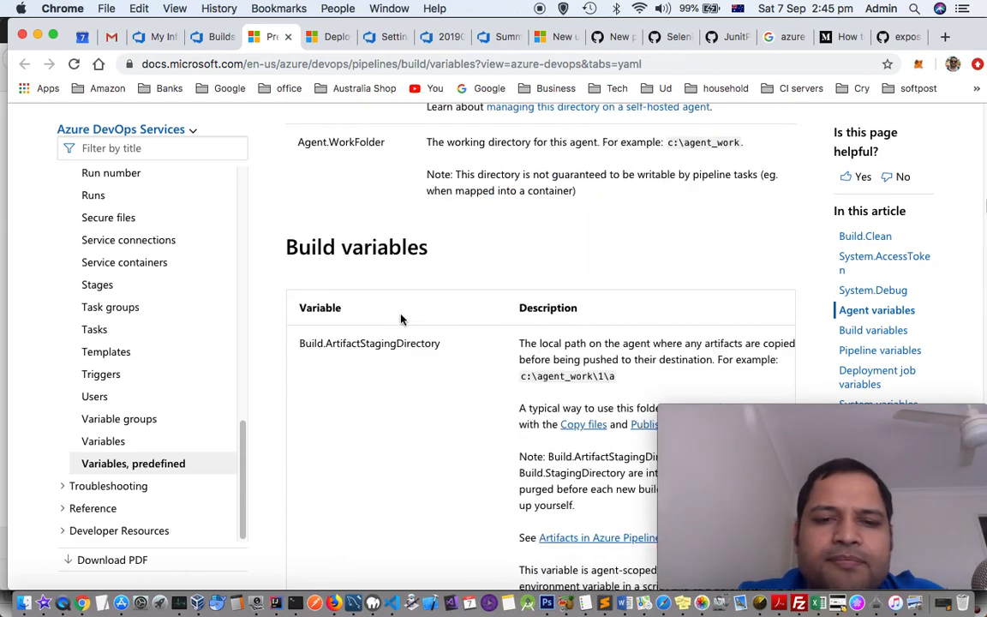
scroll(down, 3)
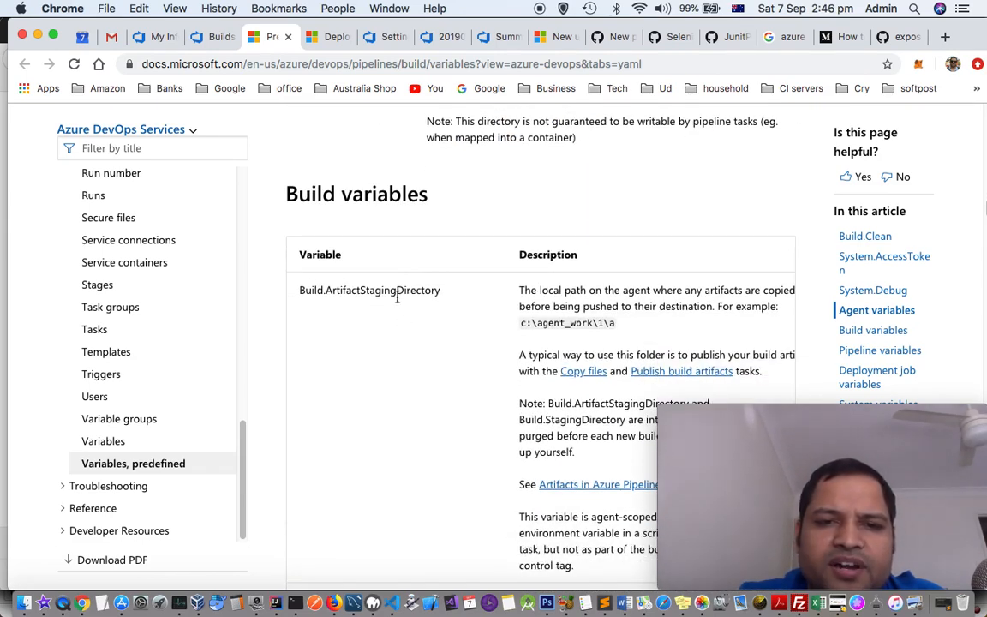
scroll(down, 3)
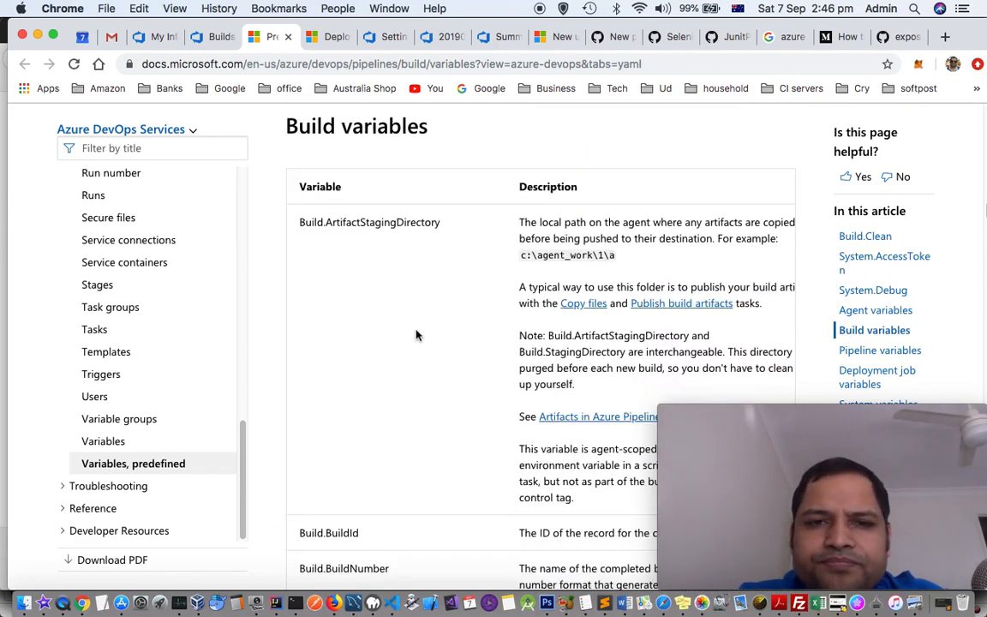
scroll(down, 3)
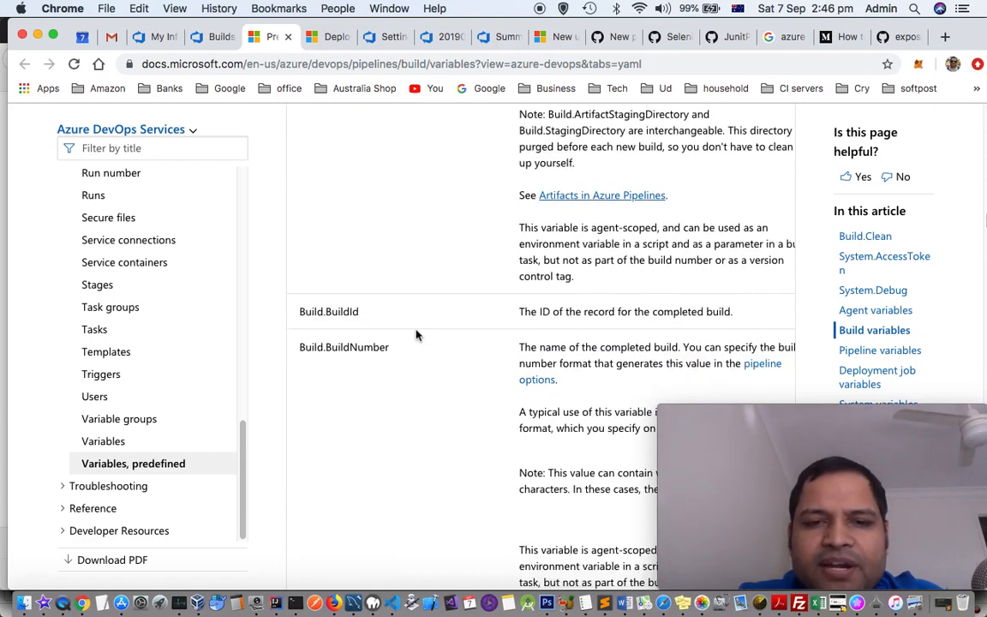
mouse_move(385, 383)
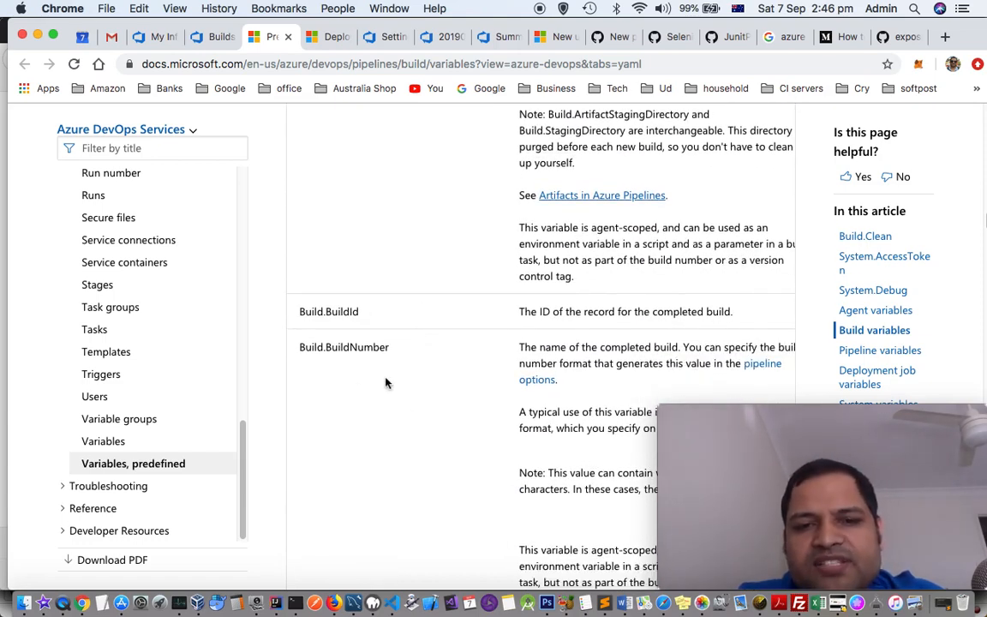
mouse_move(358, 312)
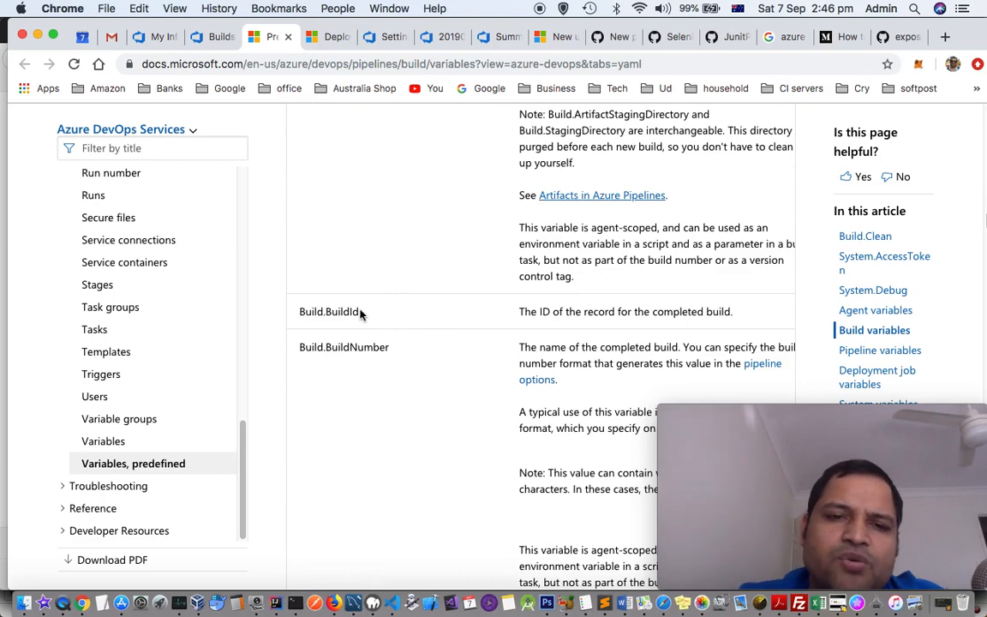
scroll(down, 3)
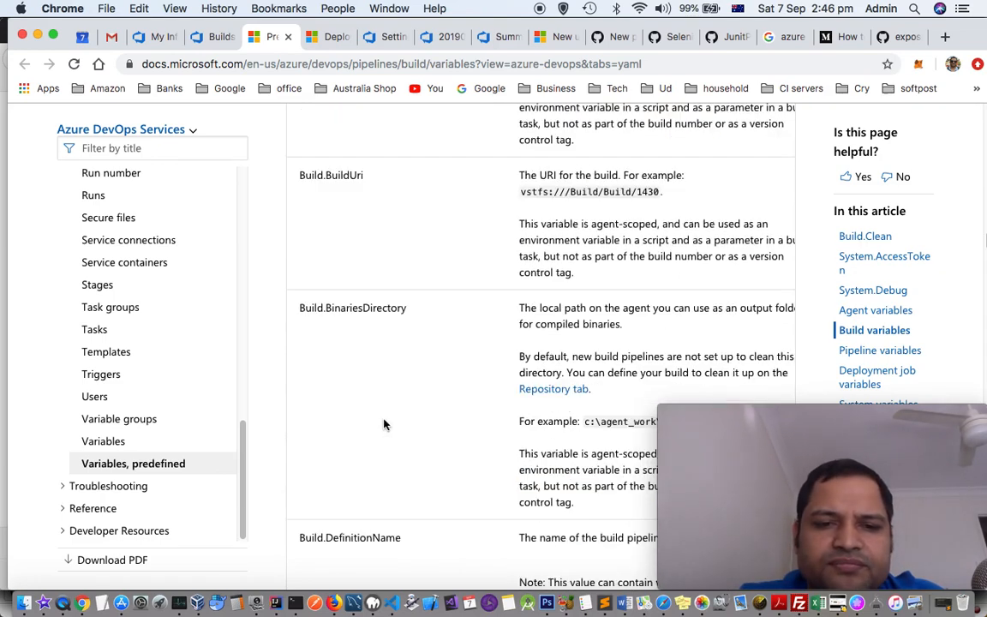
scroll(down, 3)
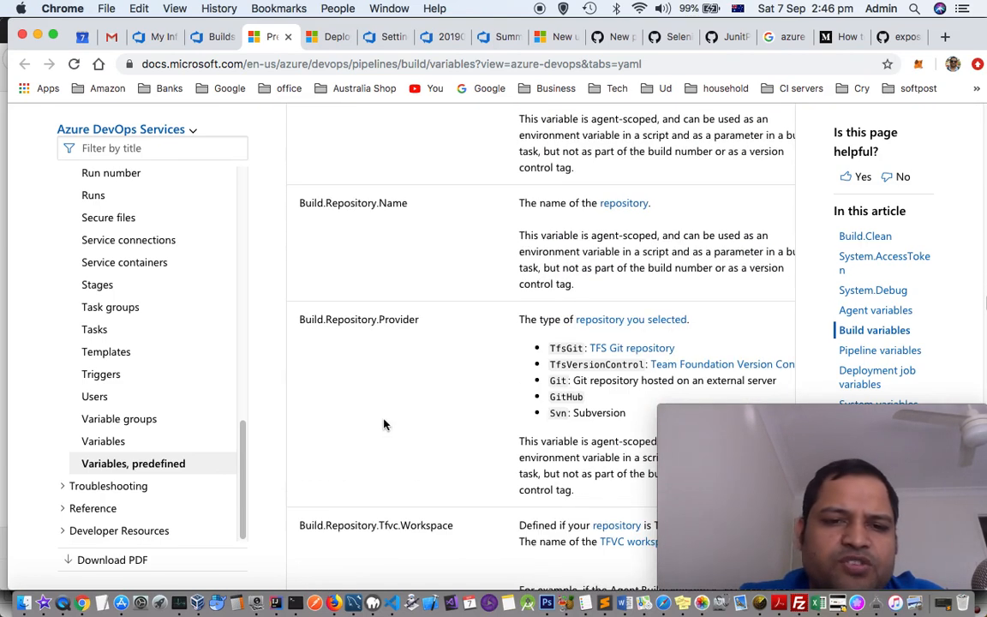
mouse_move(341, 268)
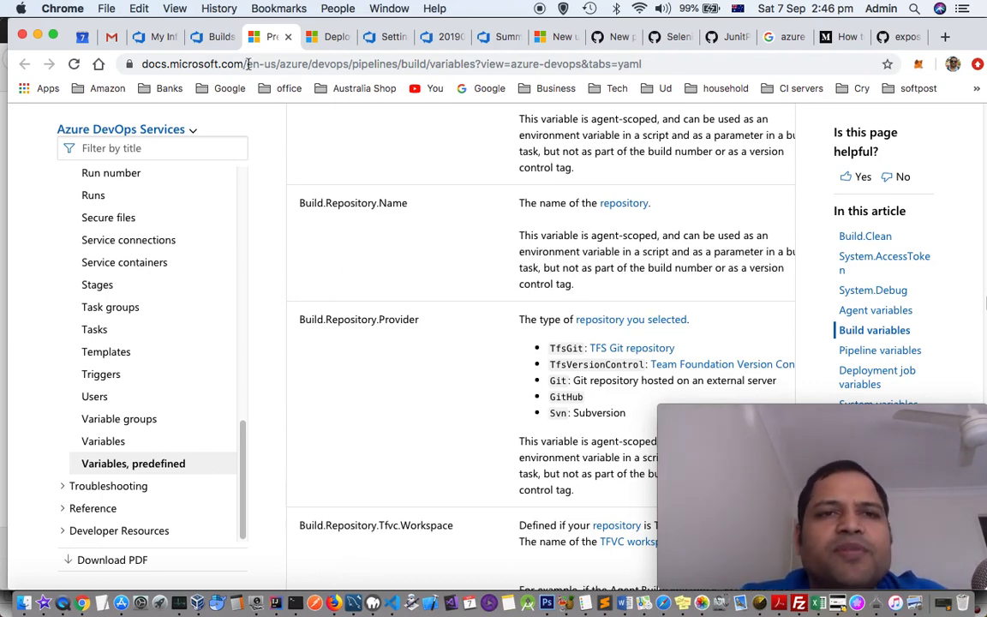
Return to Azure DevOps and open pipeline P1ddss's YAML in the editor.
click(219, 37)
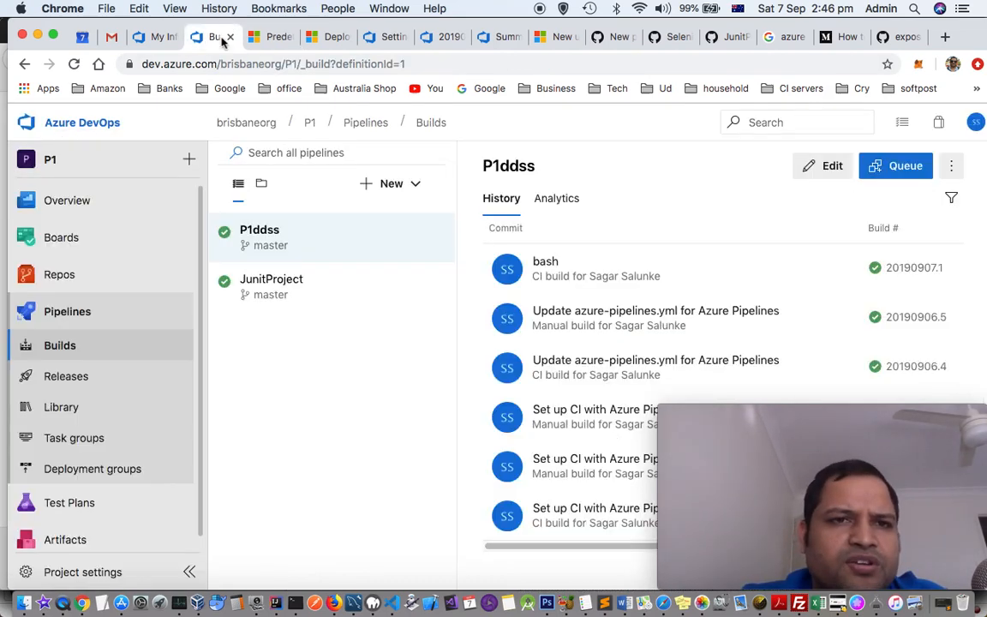
mouse_move(363, 251)
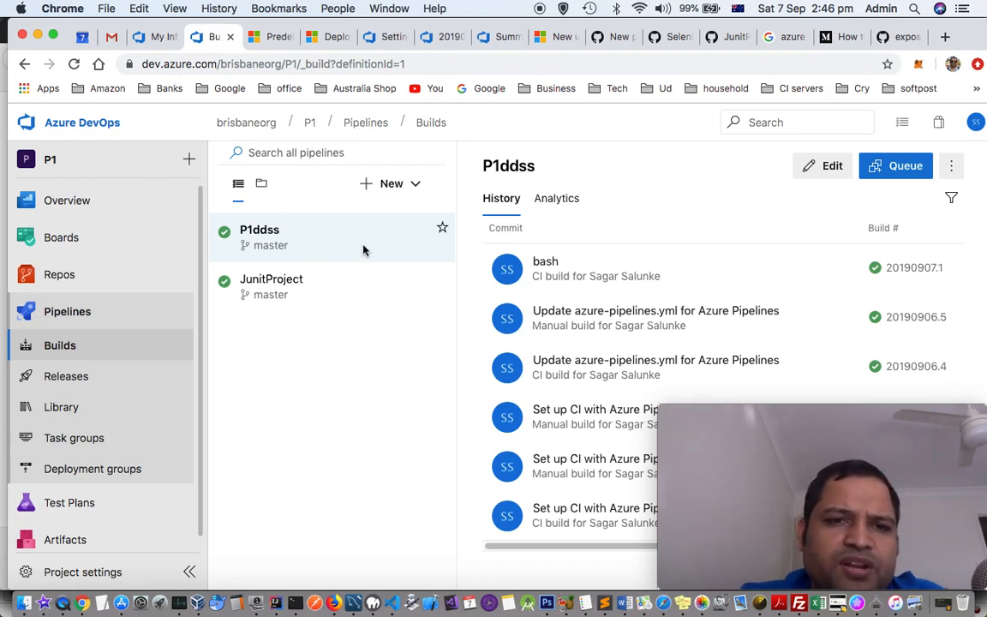
mouse_move(298, 233)
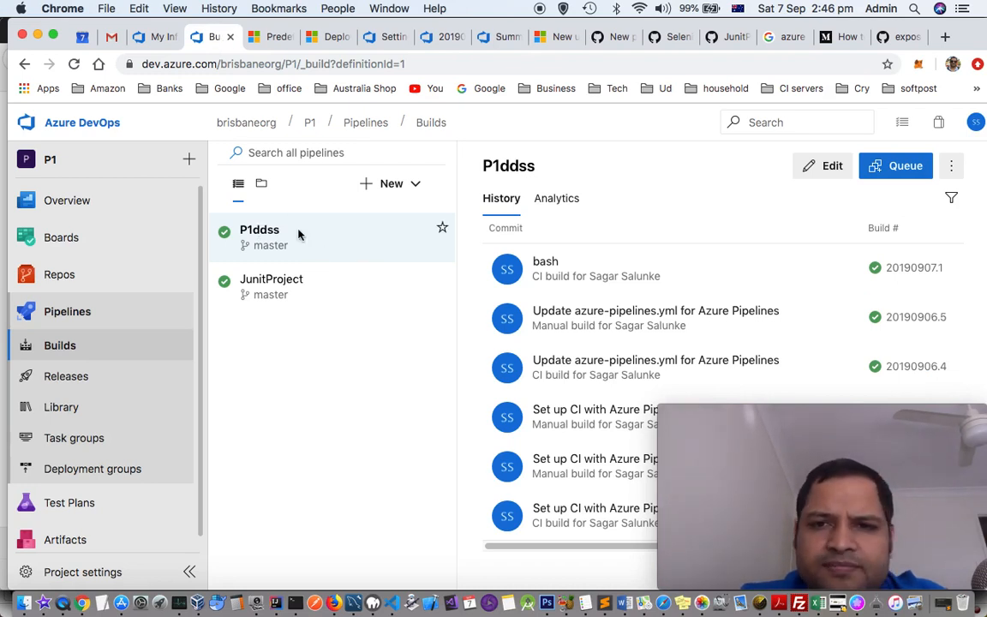
mouse_move(329, 240)
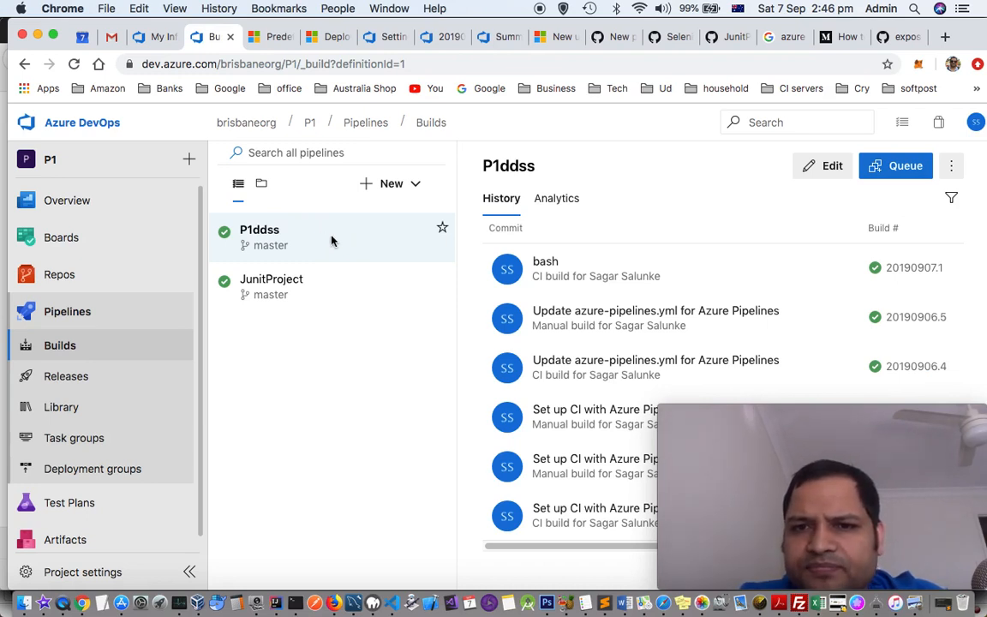
mouse_move(454, 253)
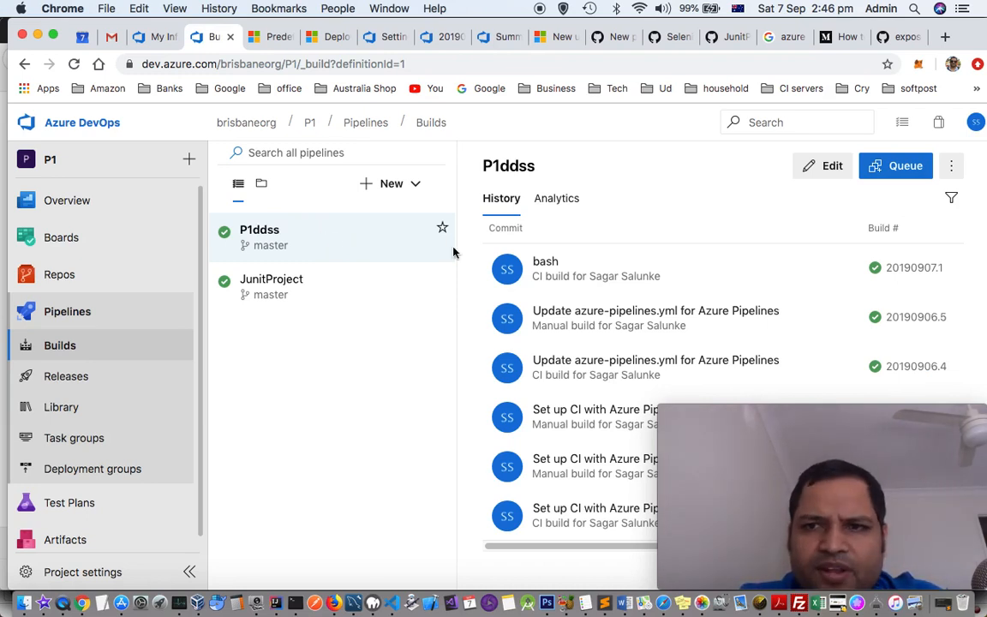
click(831, 165)
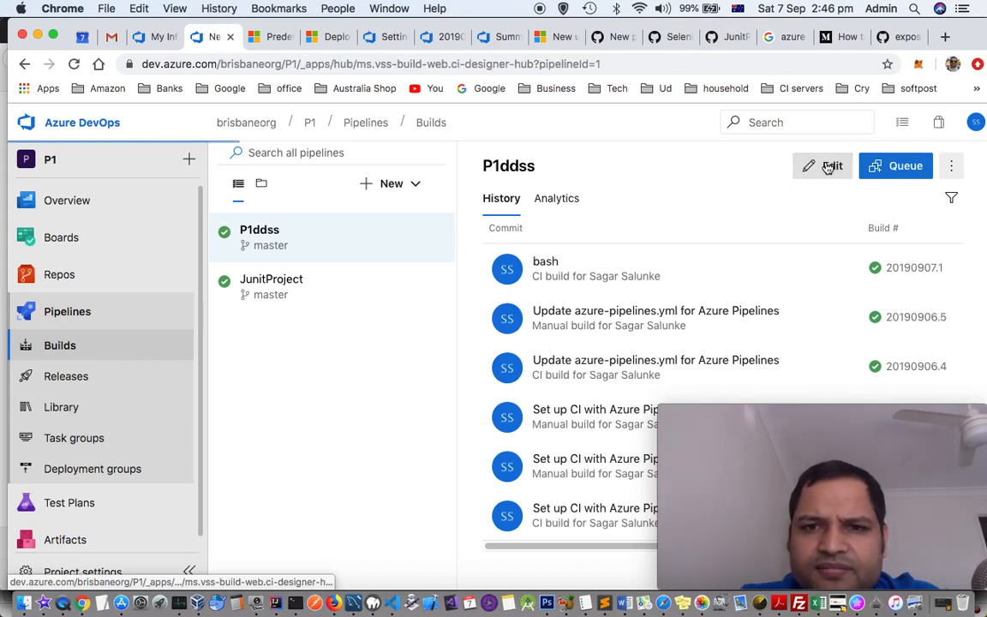
click(823, 164)
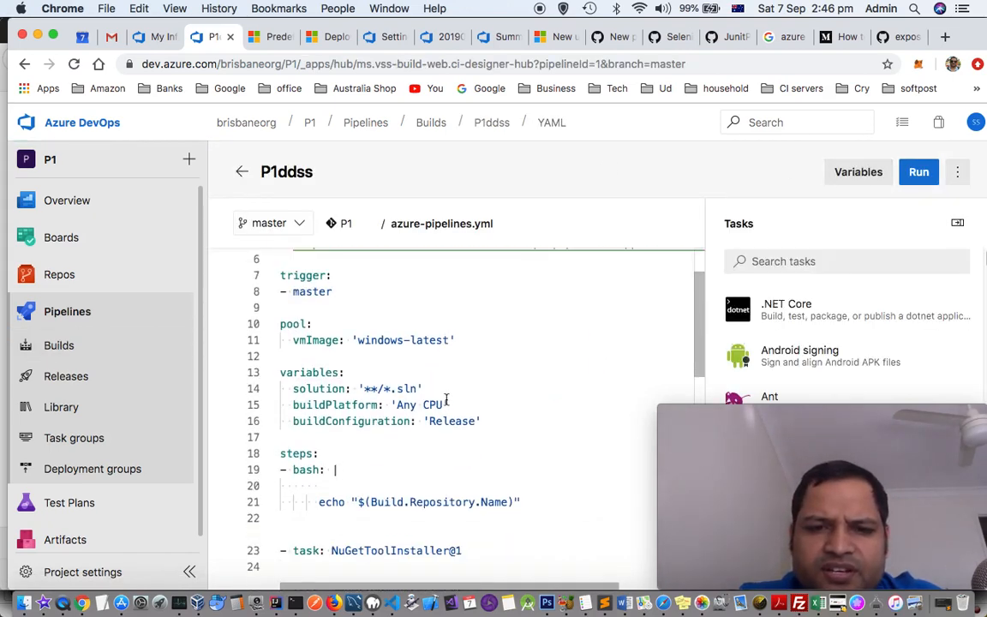
Change the bash step's echo line to read 'repo name $(Build.Repository.Name)'.
scroll(down, 3)
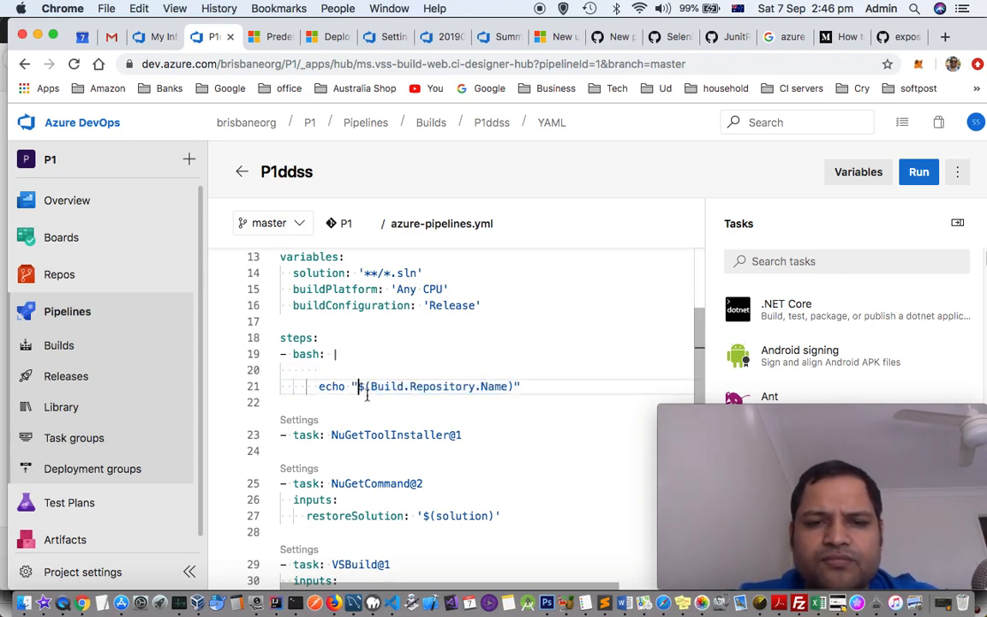
text(repo name)
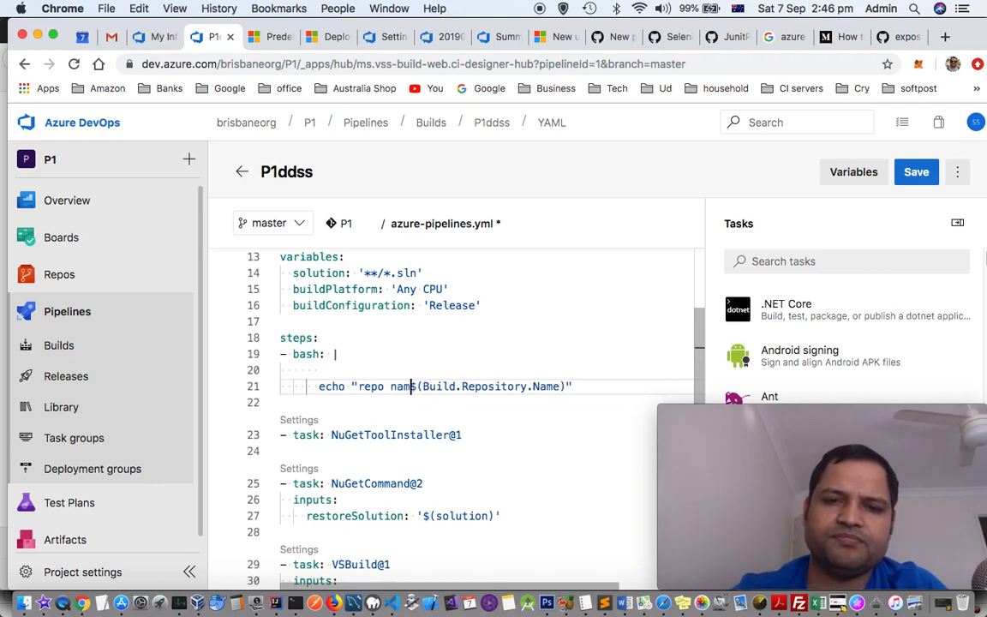
mouse_move(374, 369)
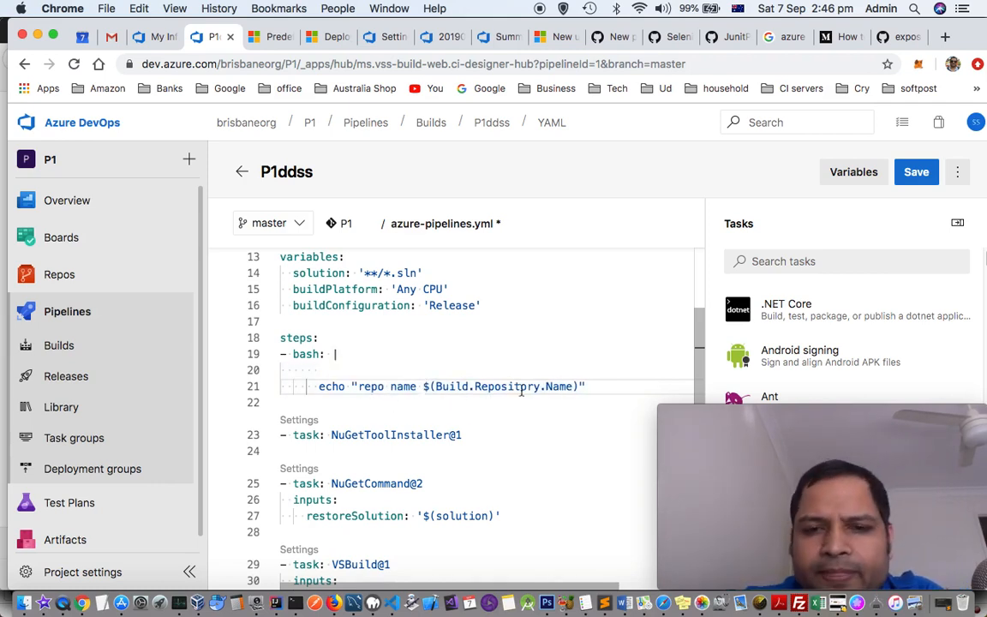
mouse_move(512, 410)
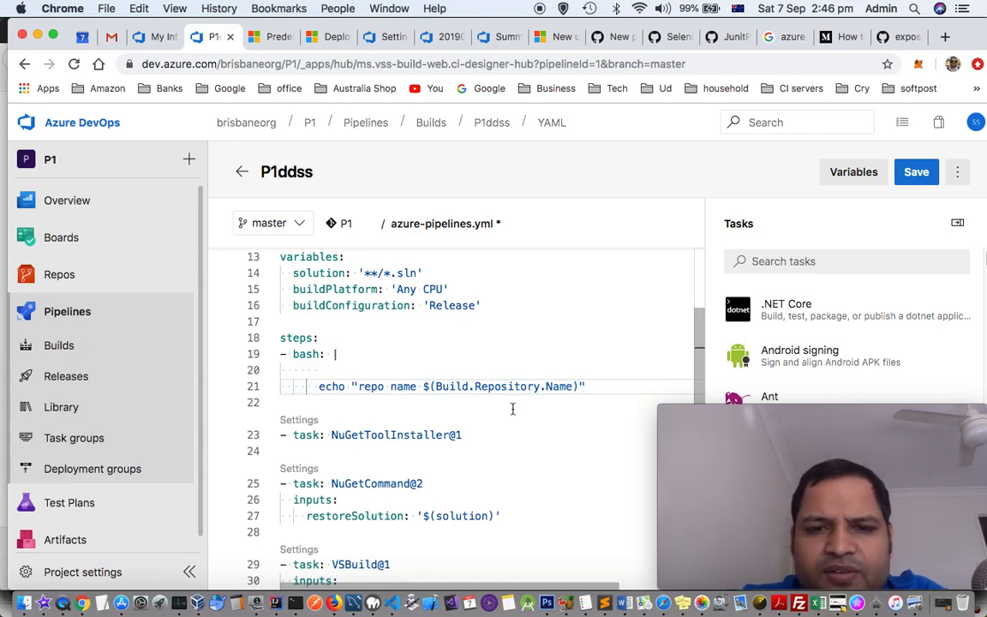
scroll(down, 3)
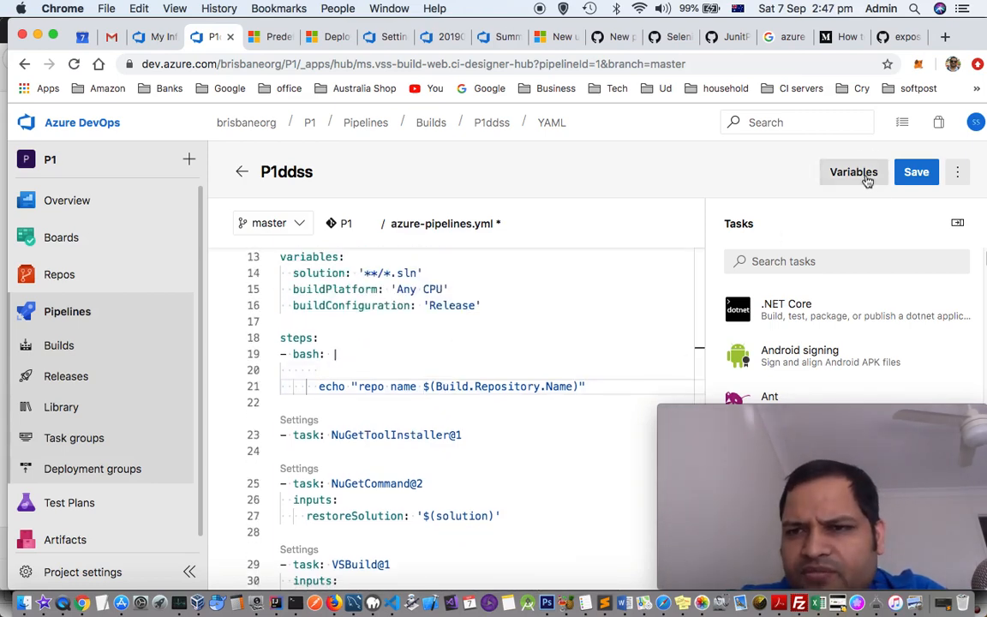
Start a new pipeline variable and set its name to 'name'.
click(853, 171)
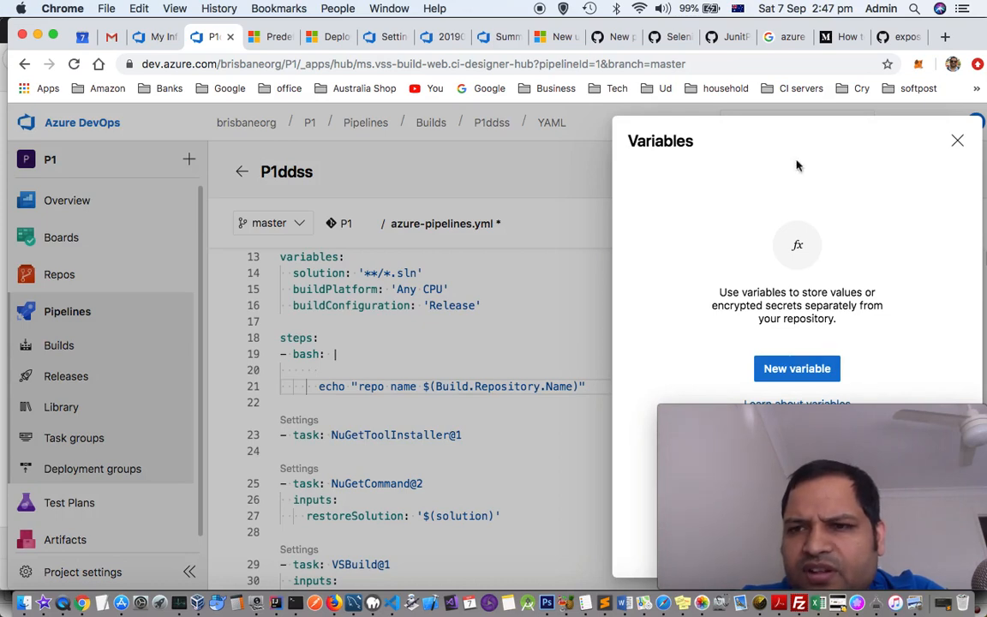
mouse_move(843, 359)
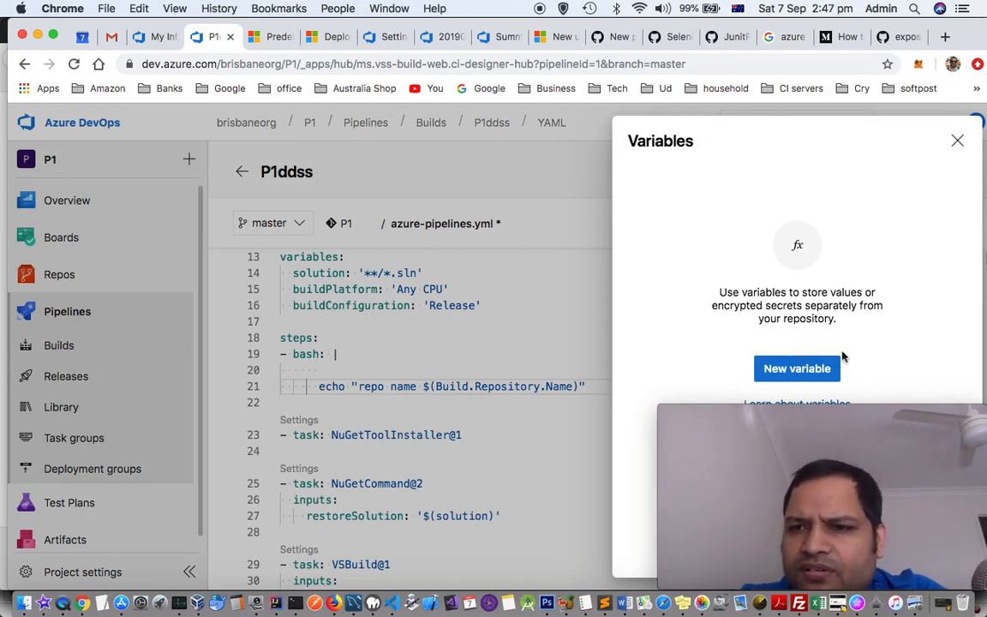
click(796, 369)
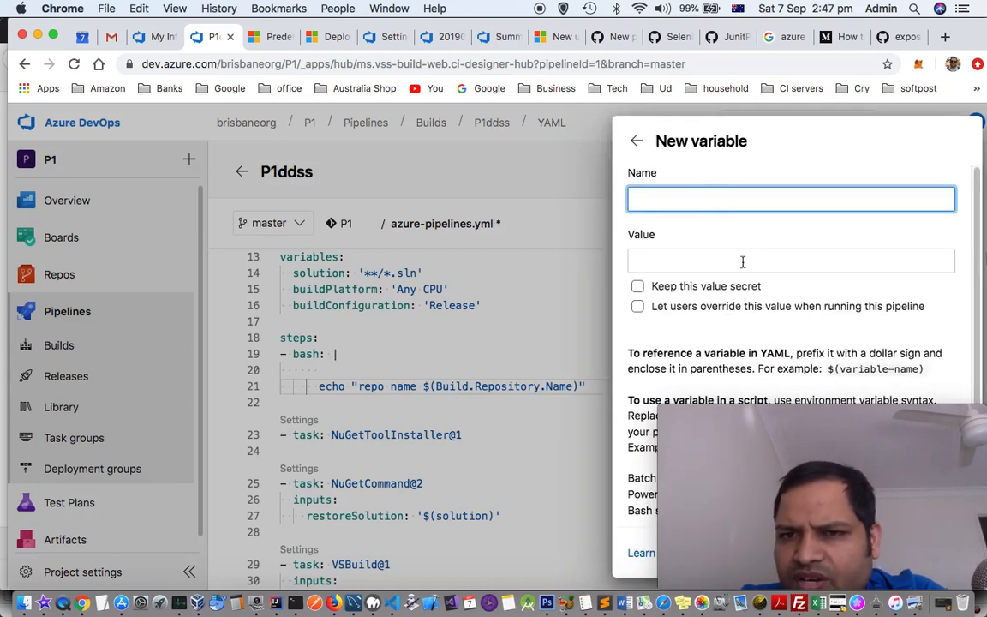
text(v1)
click(792, 261)
text(val)
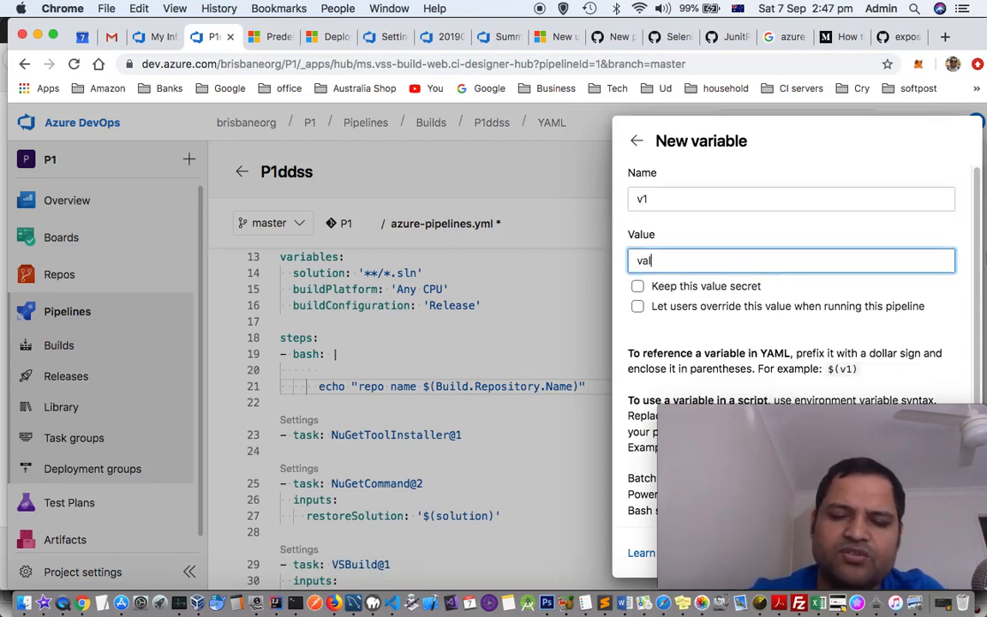
text(ue)
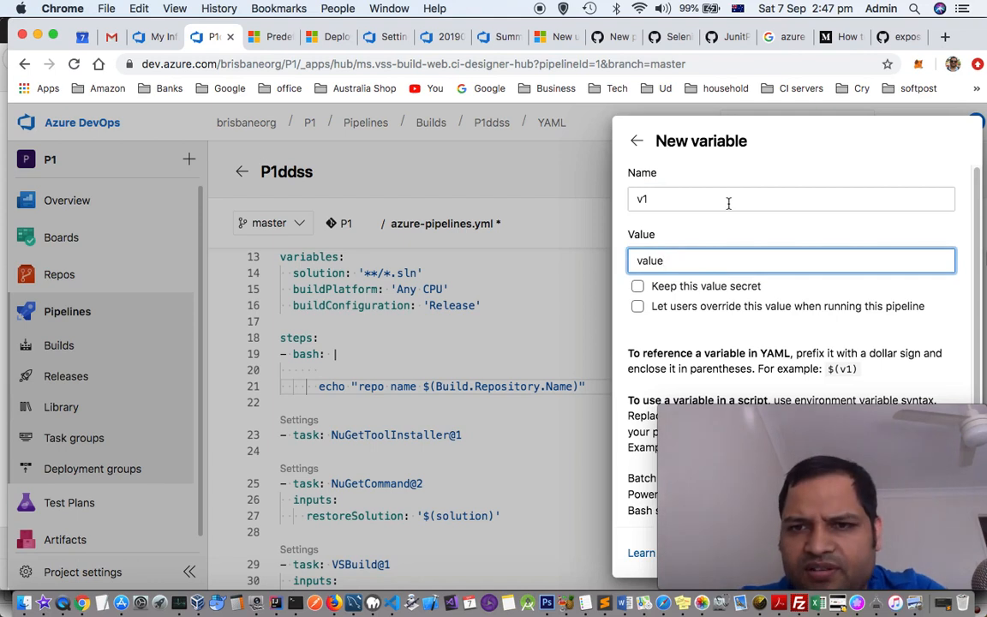
click(788, 199)
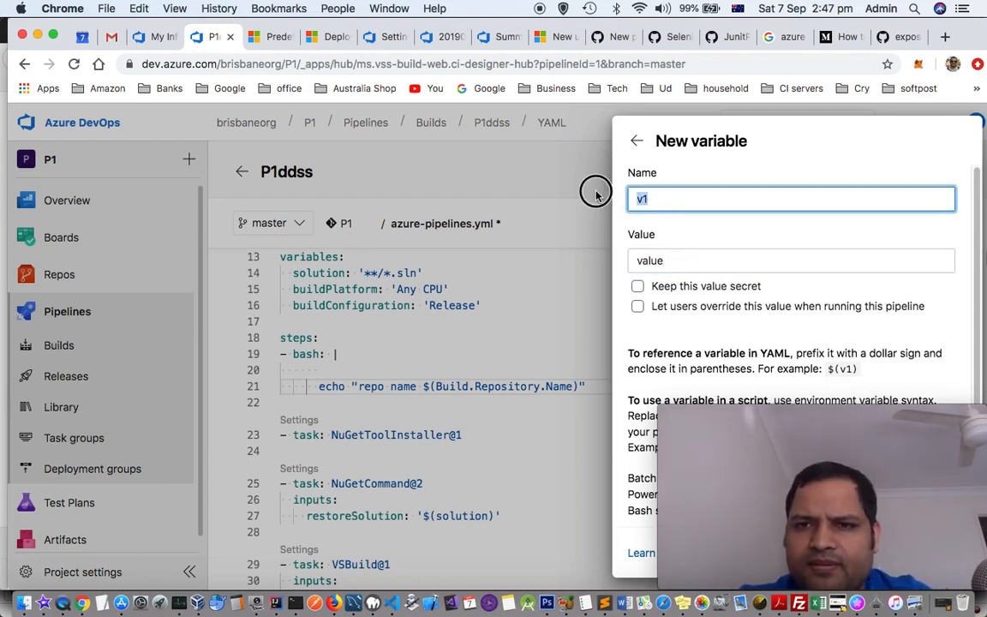
text(name)
click(792, 261)
text(v)
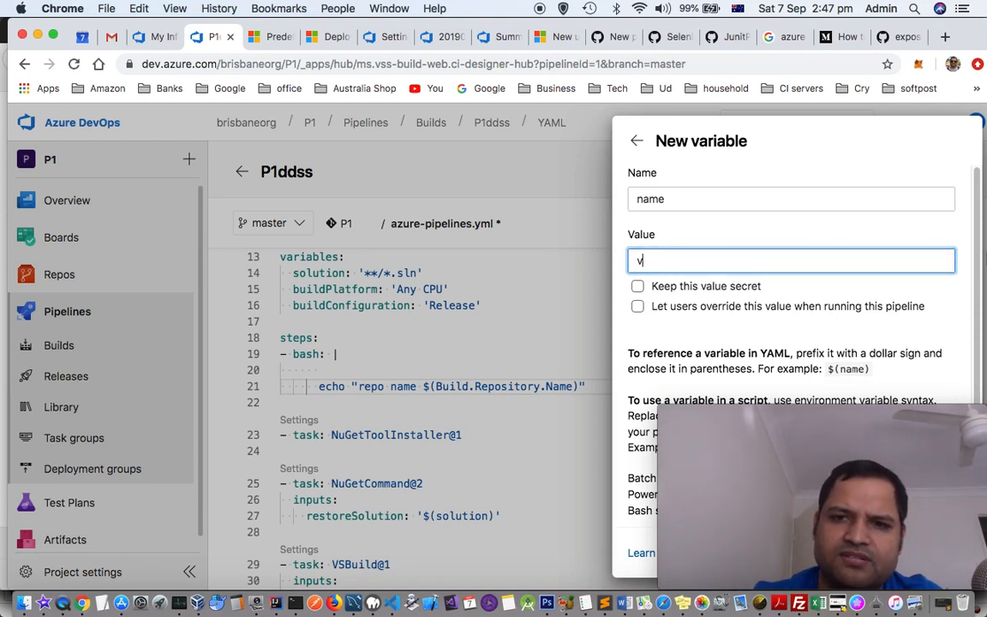
Give the variable the value 'sagar' and confirm adding it.
text(sagar)
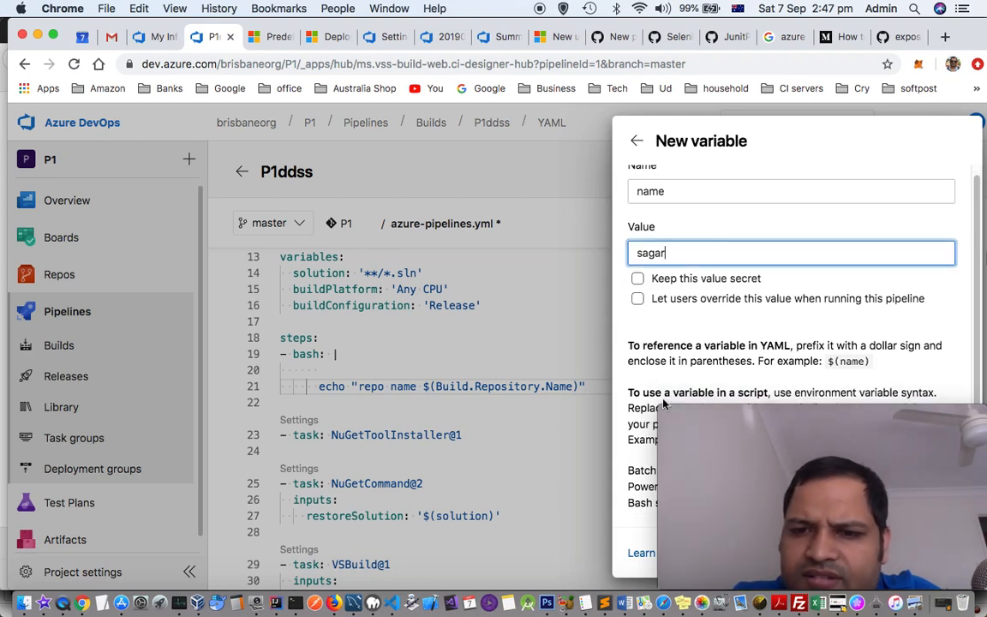
mouse_move(860, 381)
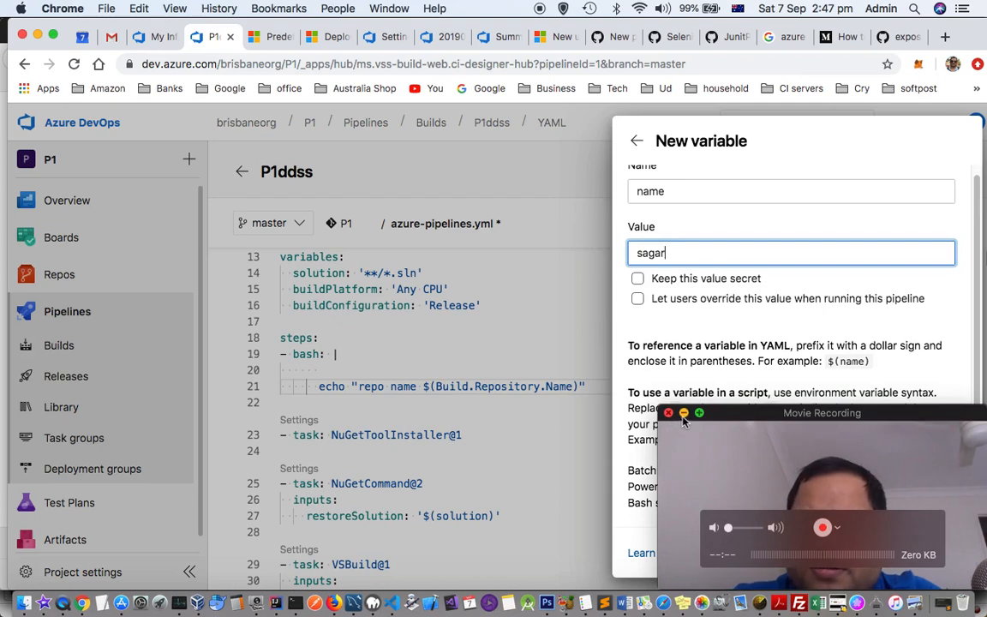
drag(822, 412, 216, 415)
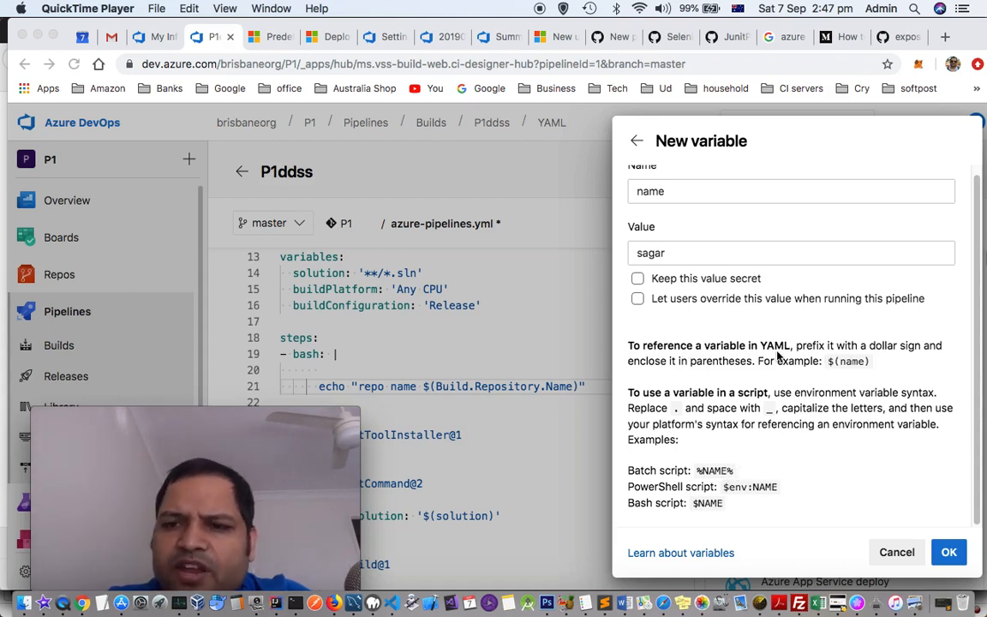
mouse_move(968, 413)
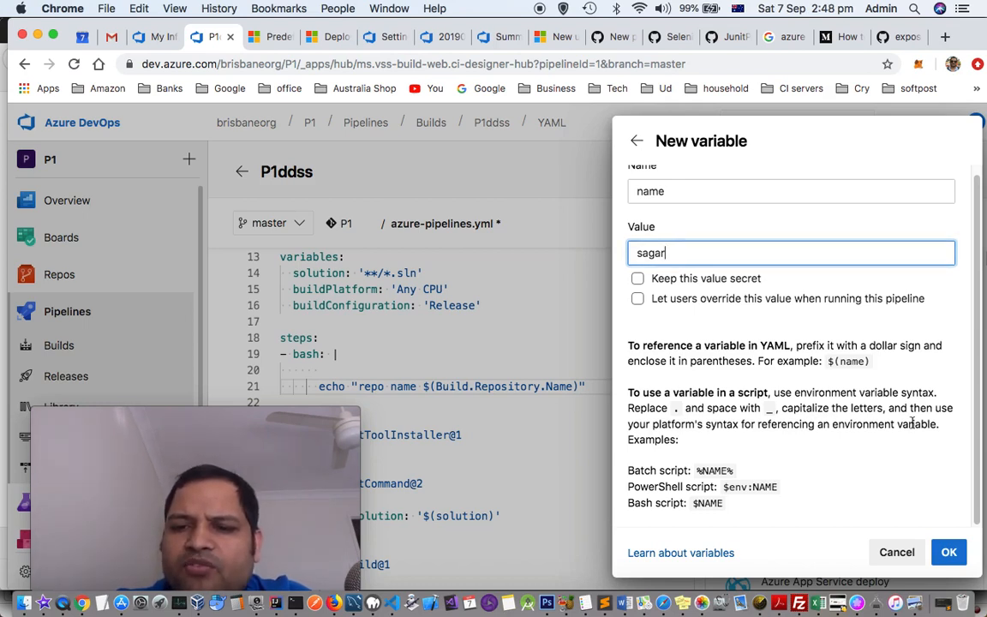
mouse_move(775, 474)
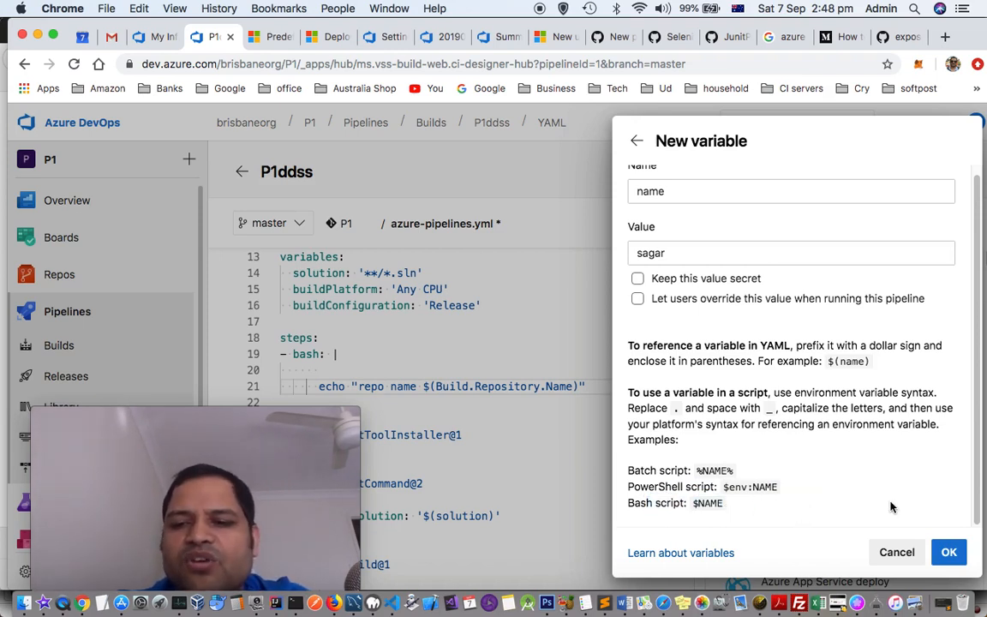
mouse_move(526, 371)
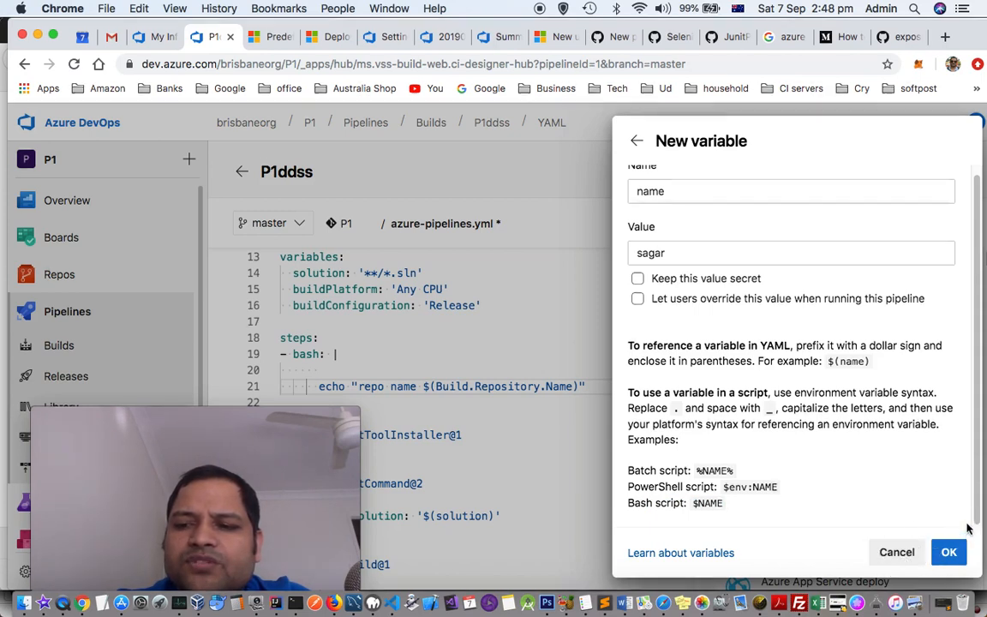
click(950, 552)
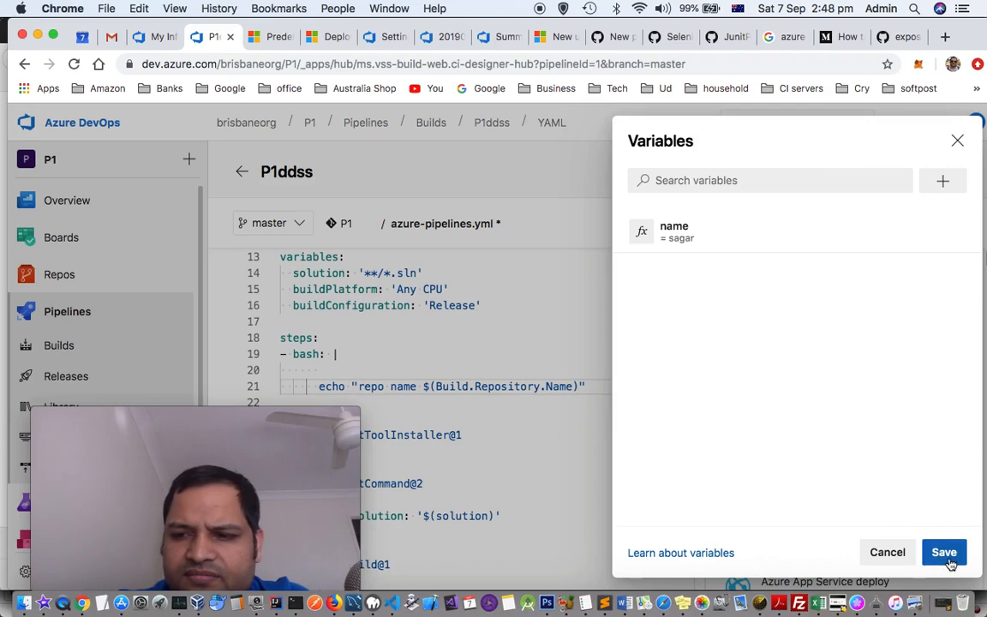
Save the 'name' variable for all runs and start saving the edited YAML.
click(943, 551)
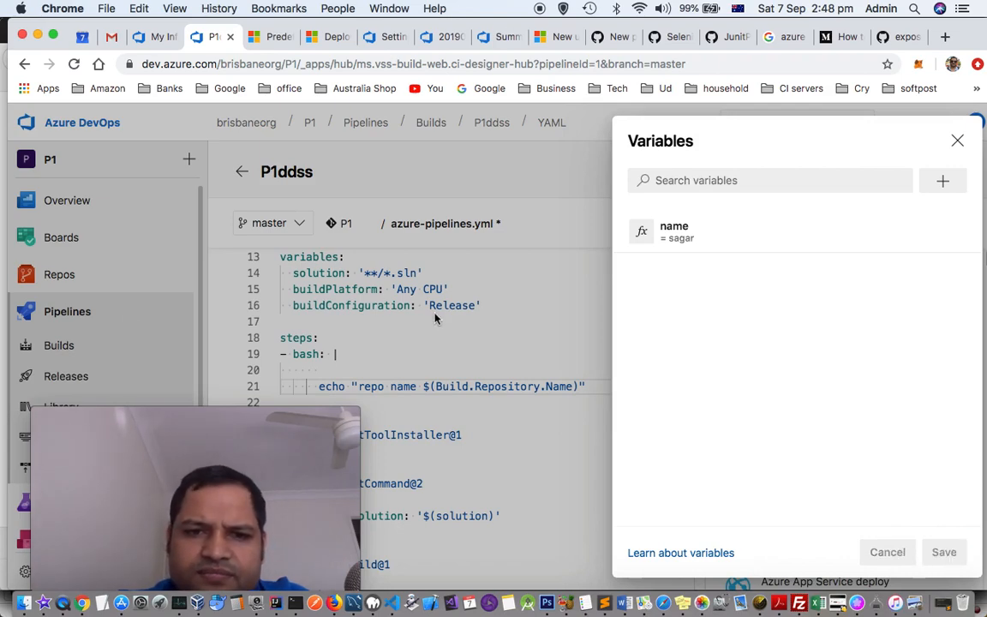
click(943, 552)
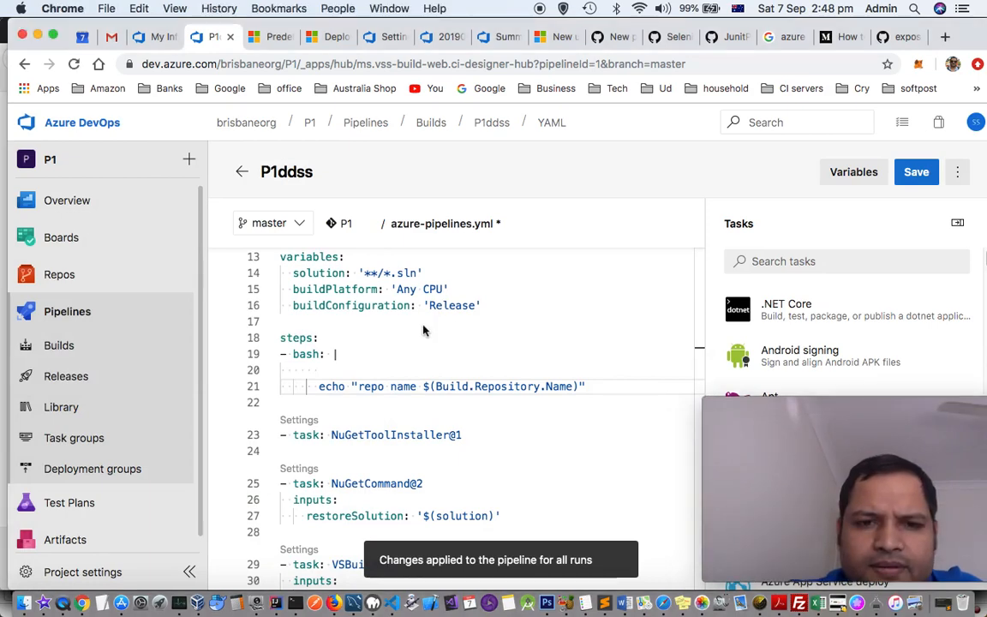
scroll(up, 3)
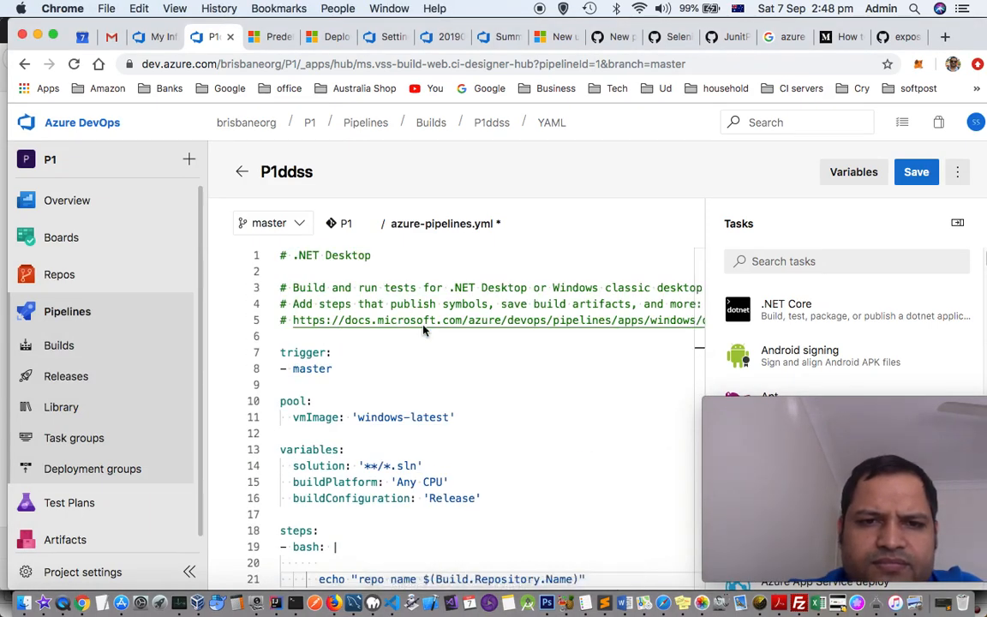
scroll(down, 3)
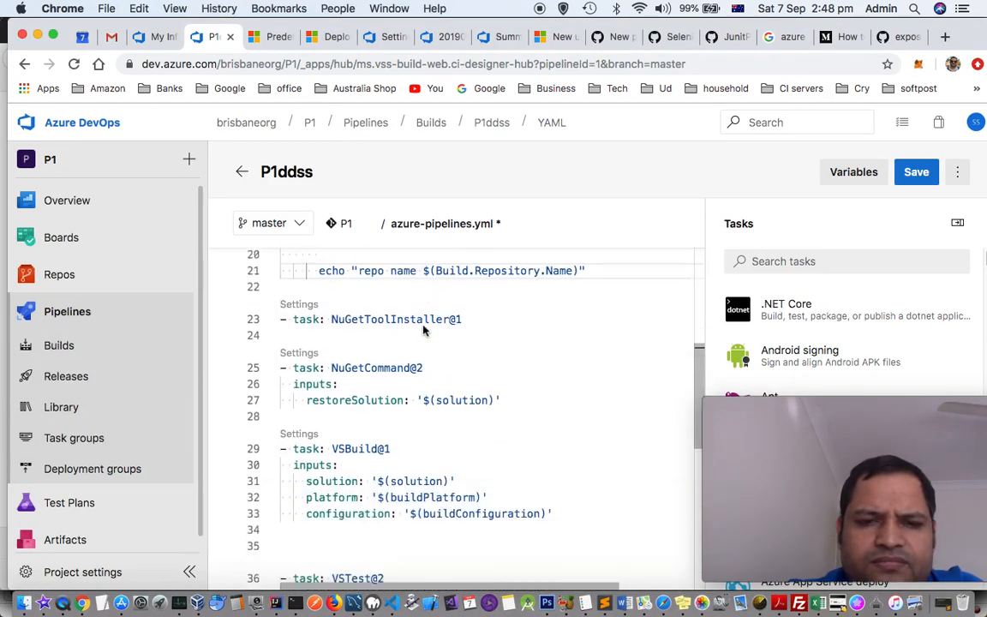
scroll(down, 3)
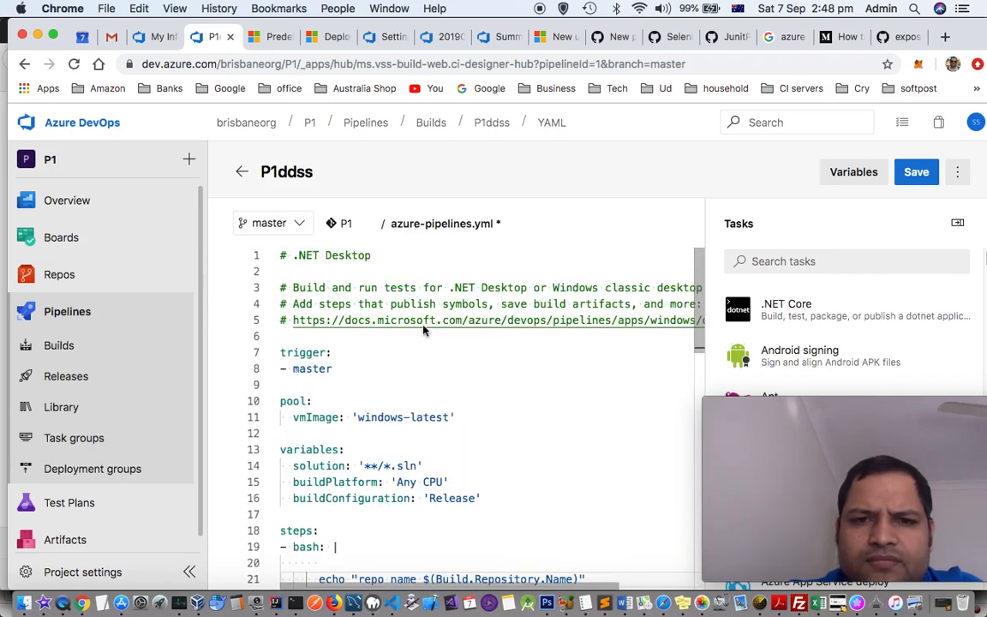
scroll(down, 3)
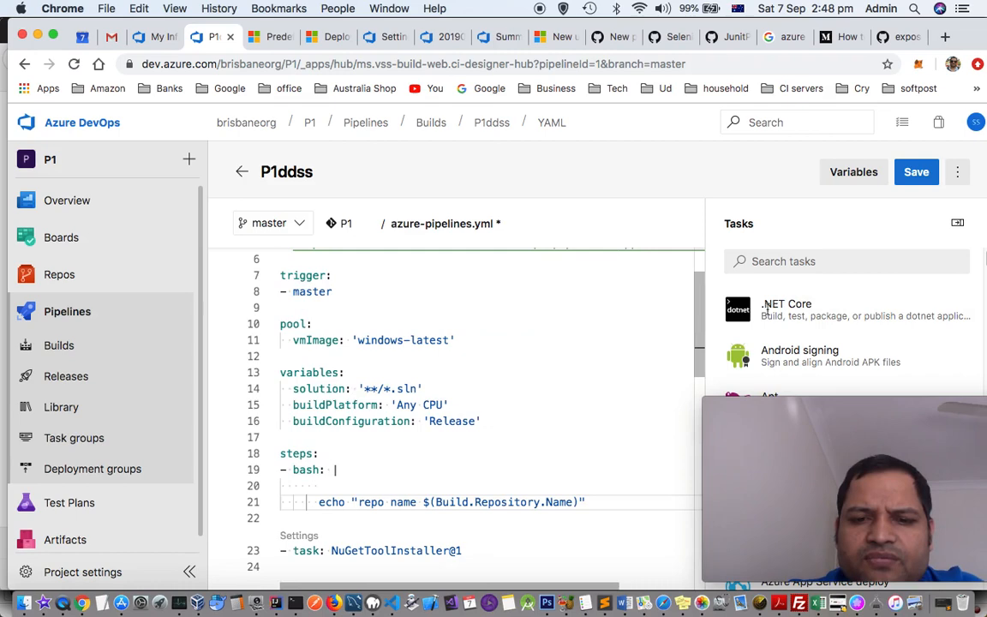
click(915, 171)
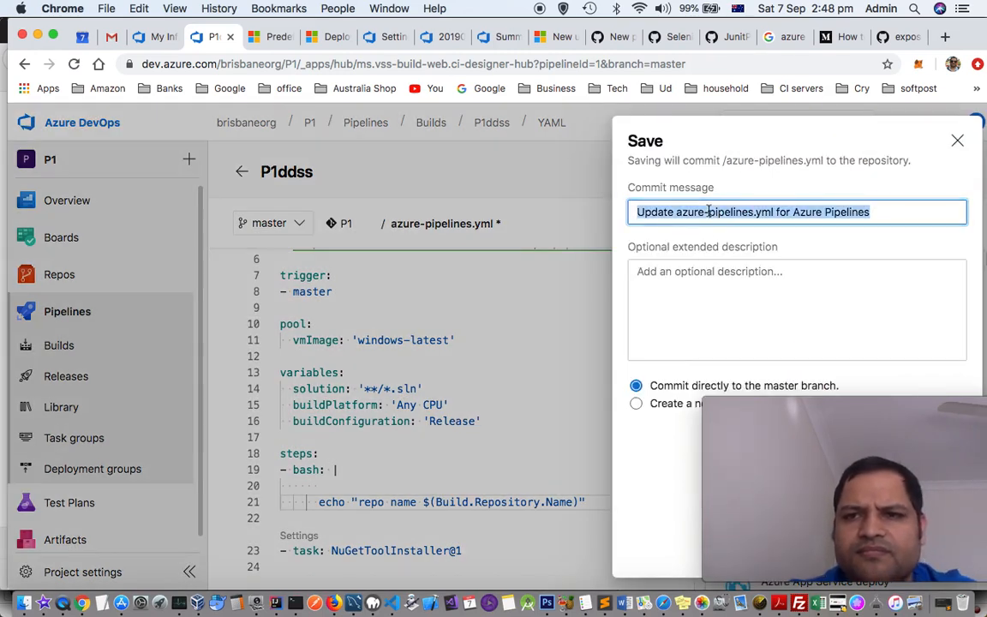
Commit the YAML to master with the message 'variables build' and go to Builds.
text(variable)
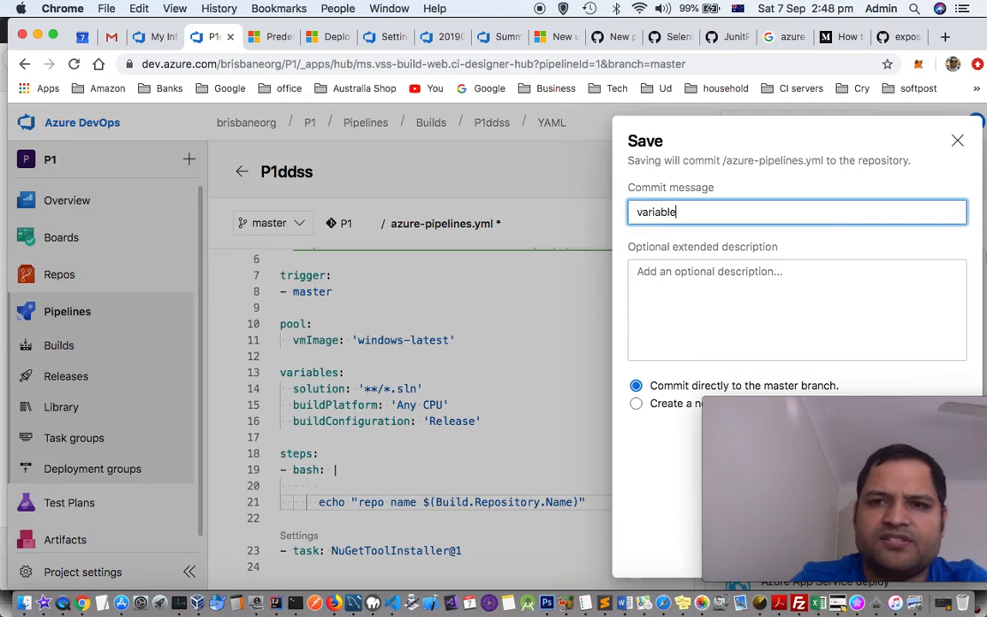
text(s build)
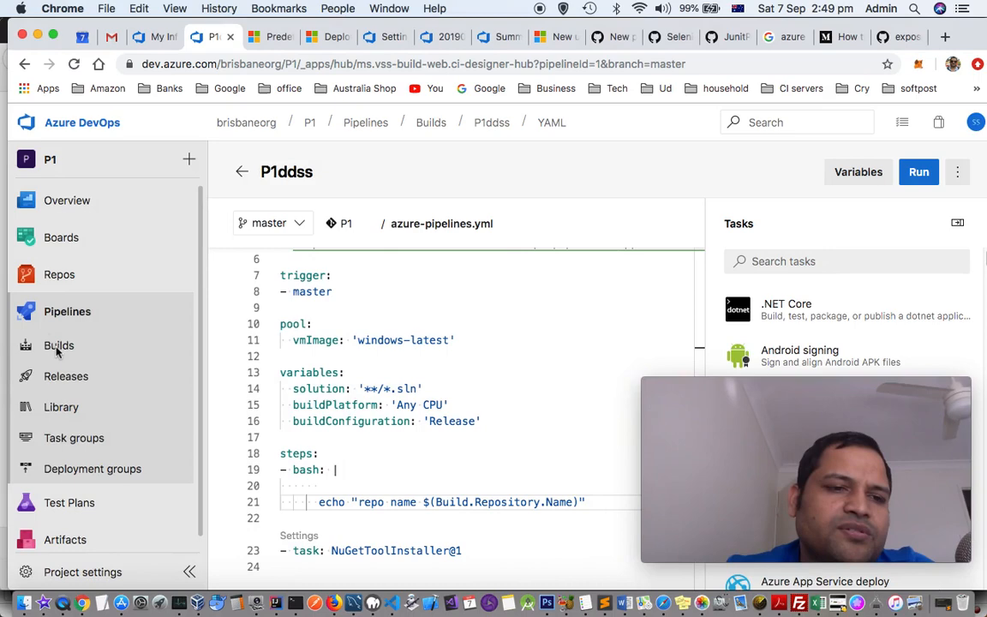
click(58, 346)
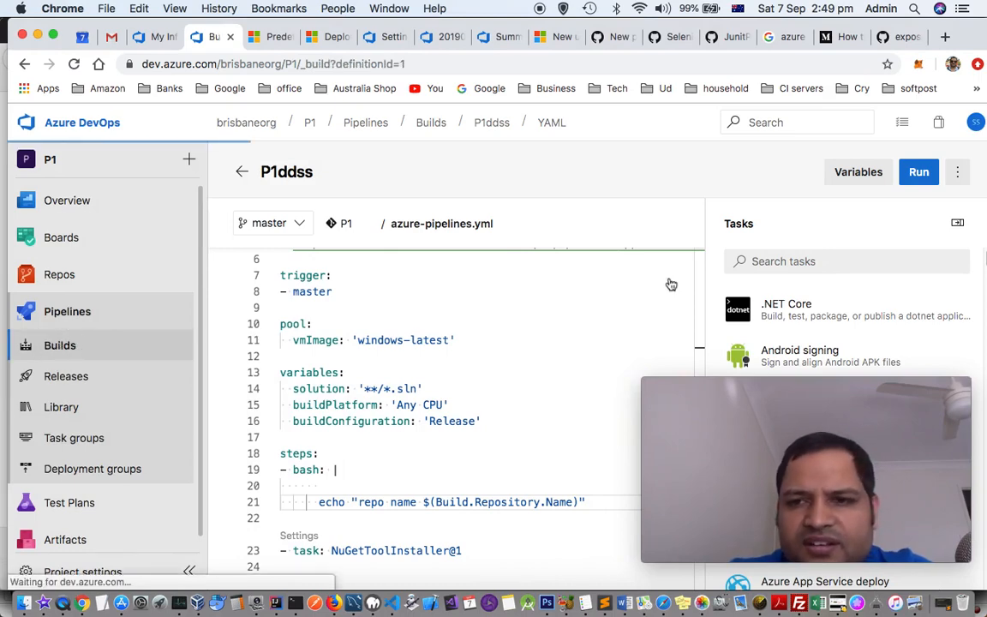
Open the 'variables build' run of P1ddss and view its Bash step log showing 'repo name P1'.
click(60, 346)
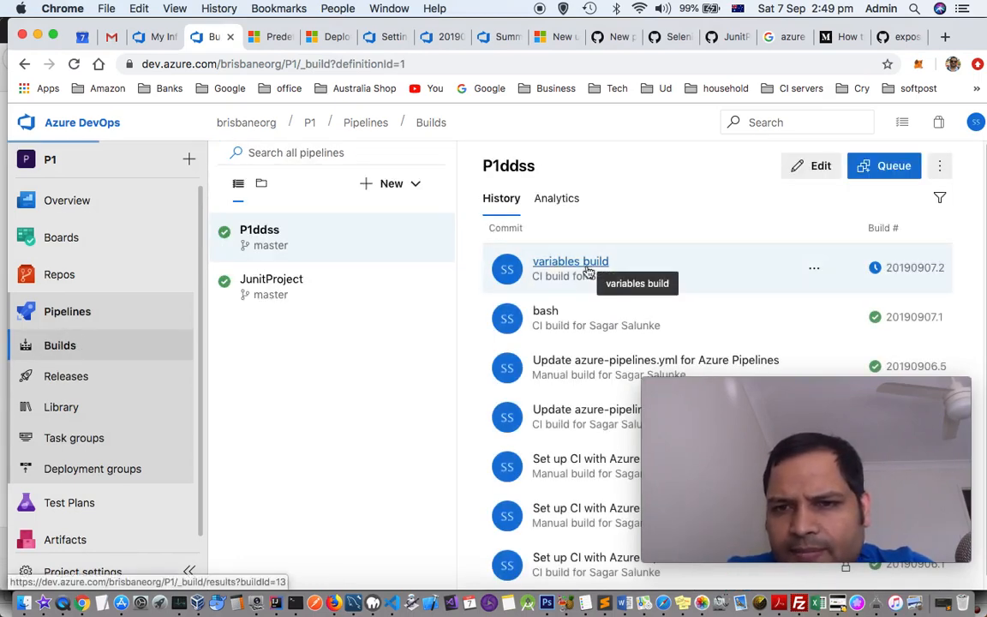
click(569, 260)
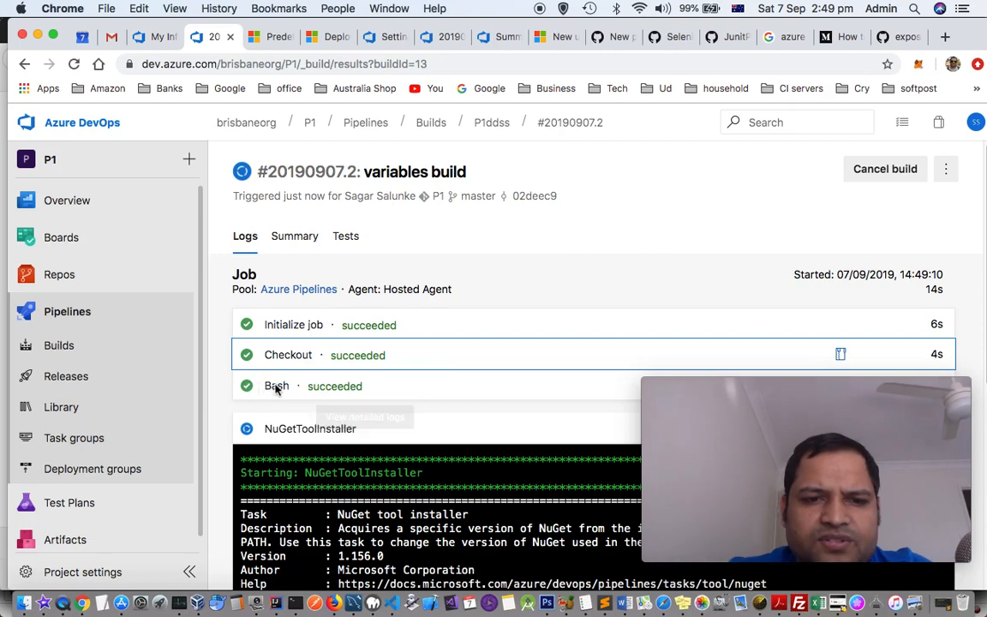
click(278, 386)
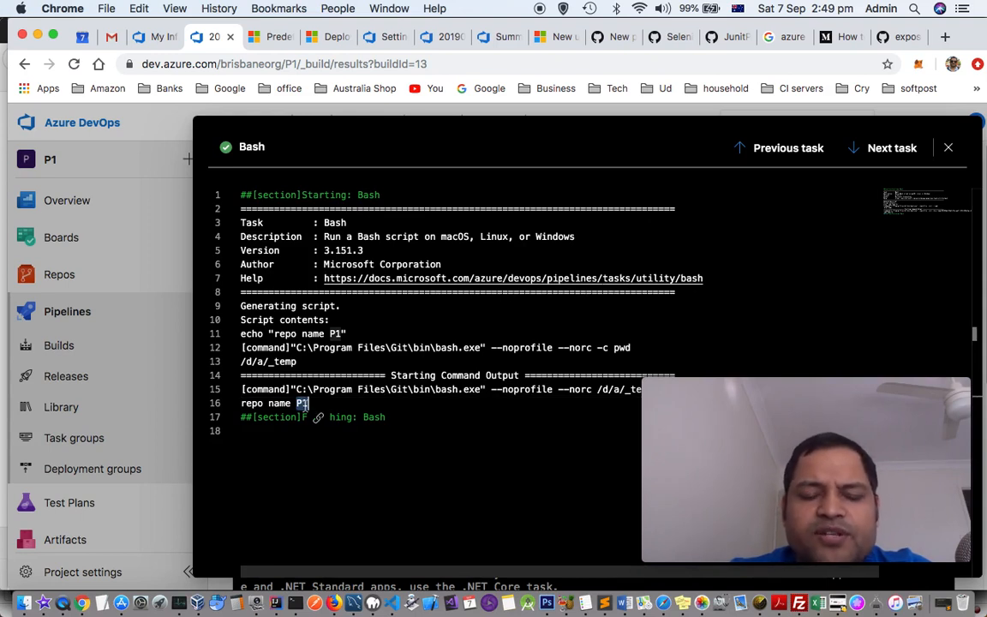
mouse_move(342, 312)
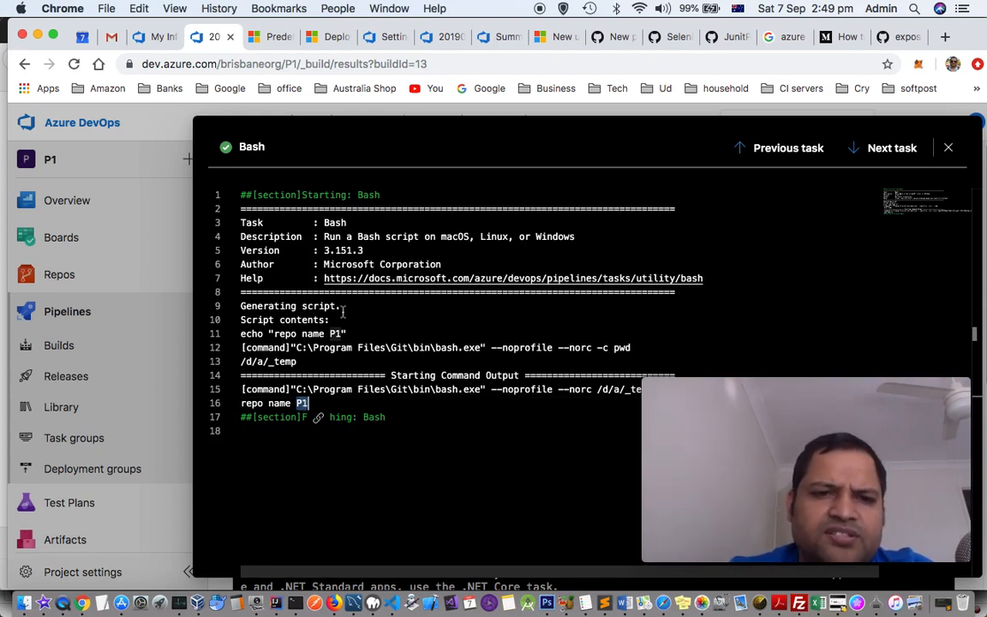